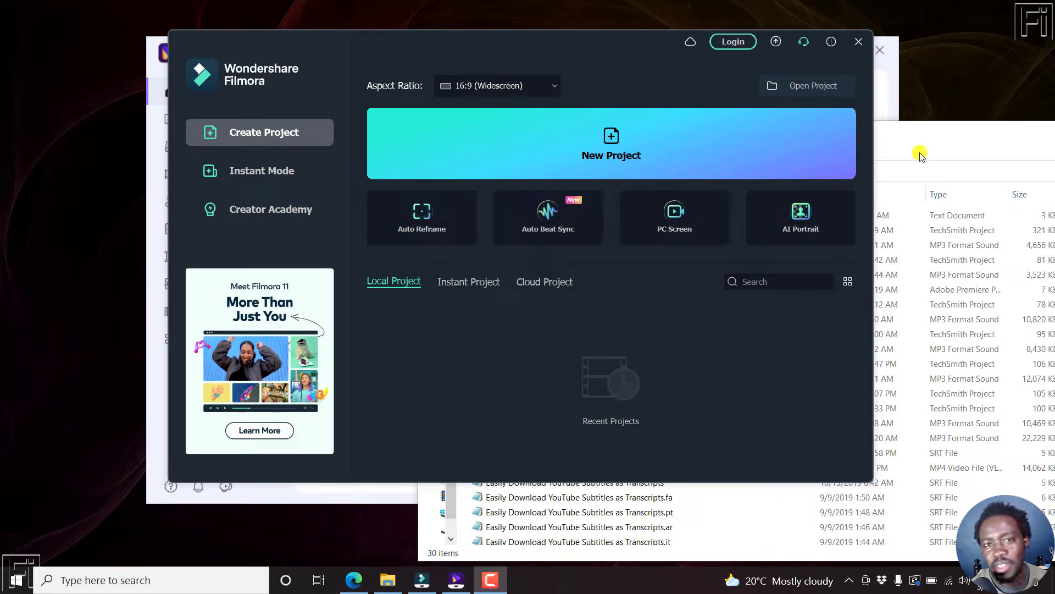
mouse_move(861, 214)
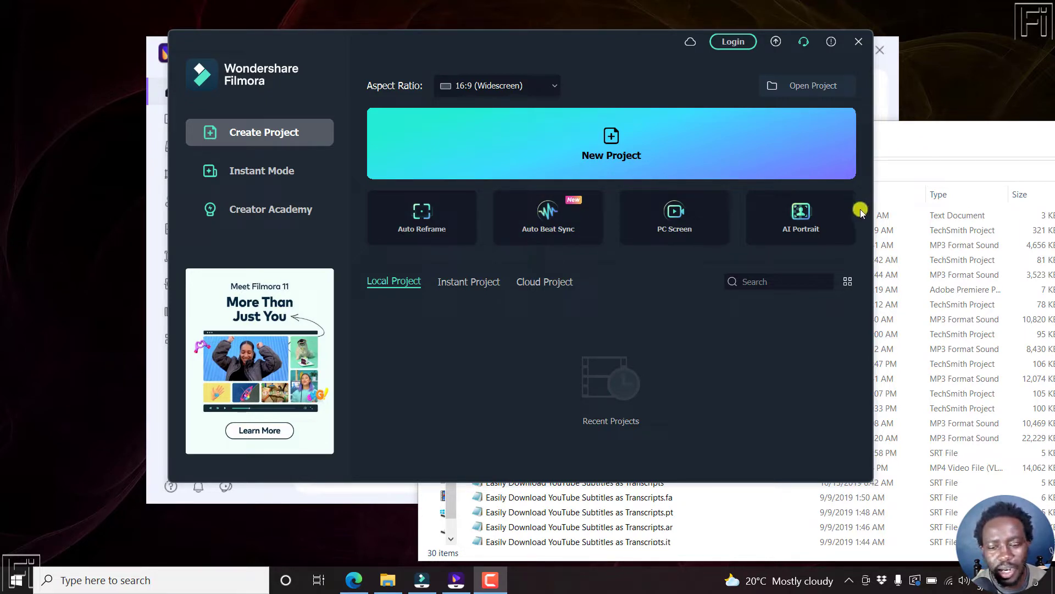
mouse_move(353, 579)
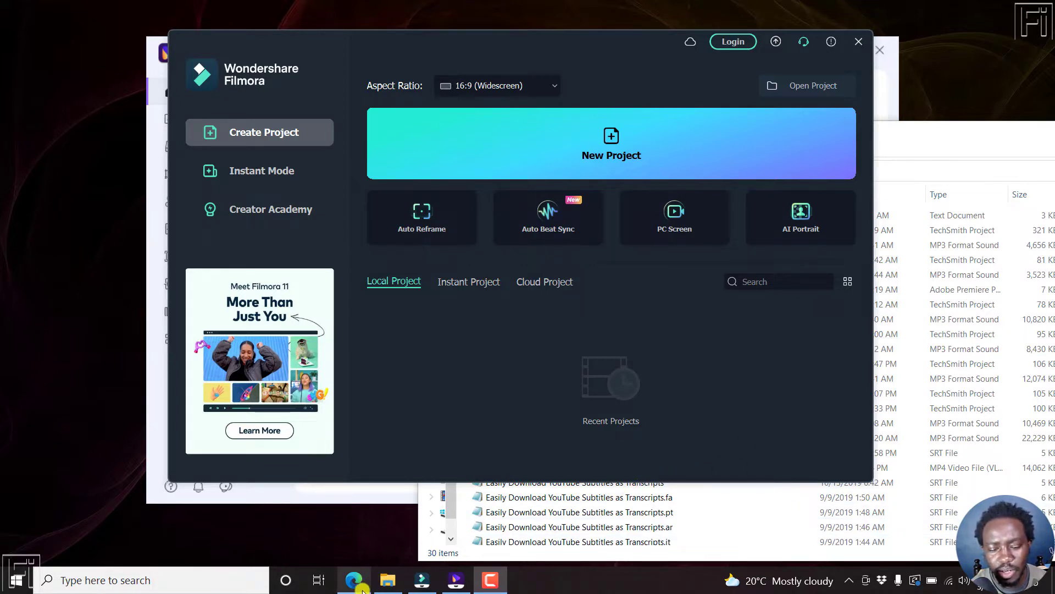
Step: Bring up the tweet thread in Edge and scroll to the reply about importing SRT subtitles
left_click(354, 579)
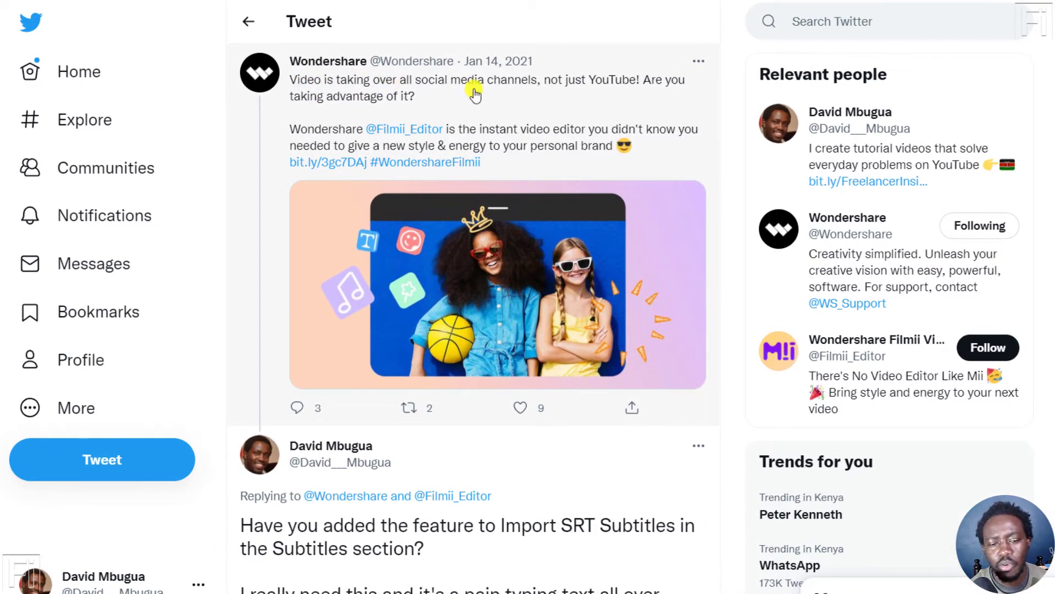
mouse_move(651, 101)
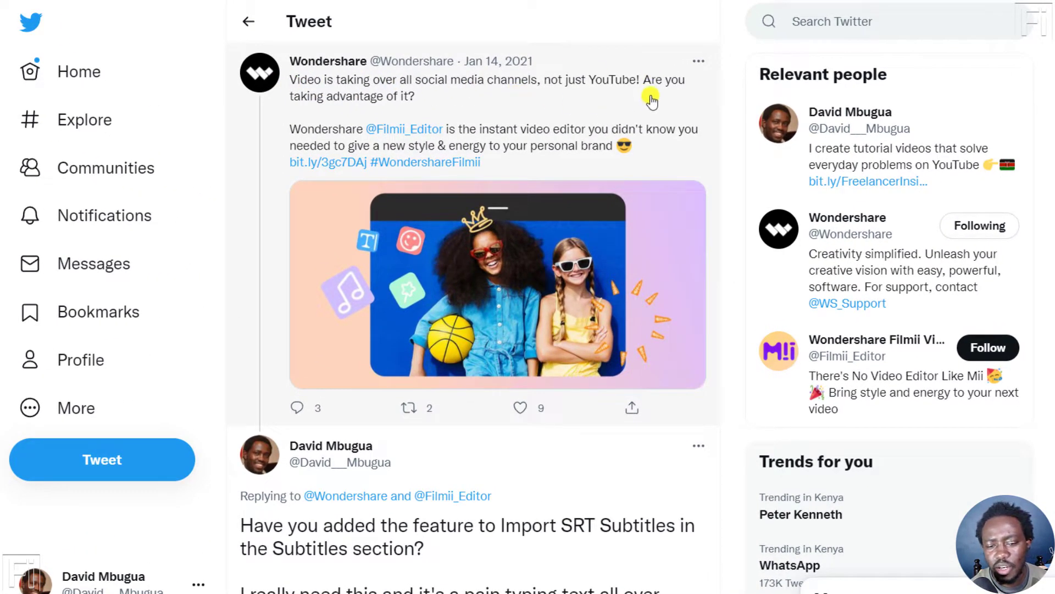
mouse_move(393, 108)
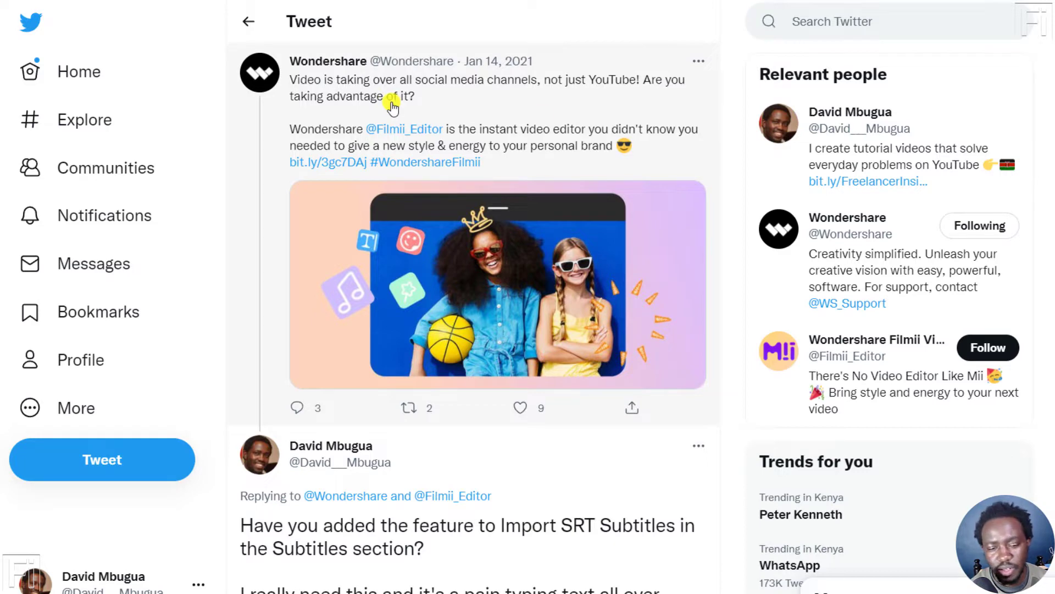
scroll("down", 3)
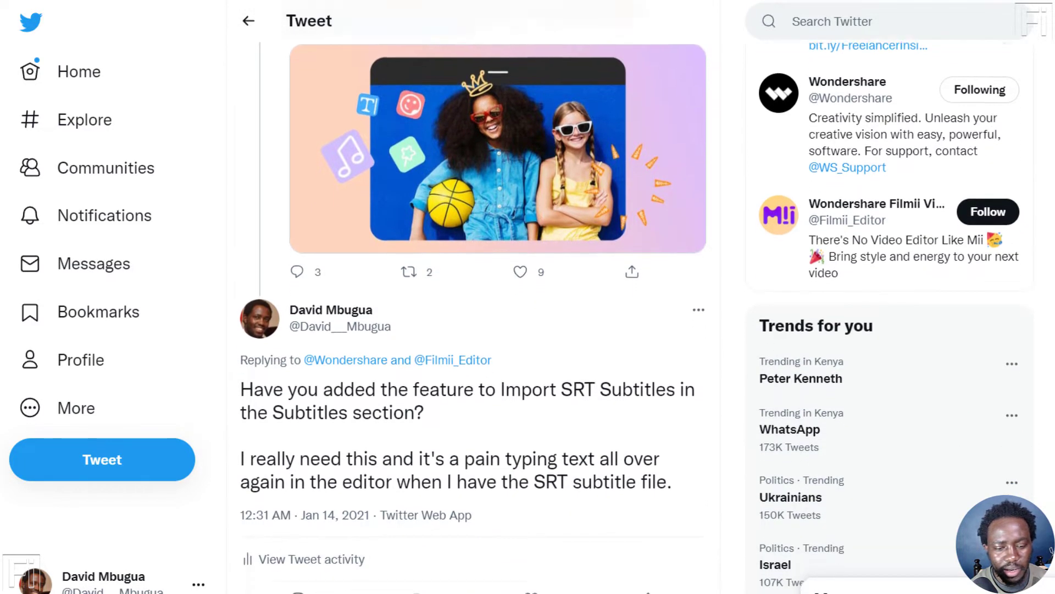
scroll("down", 3)
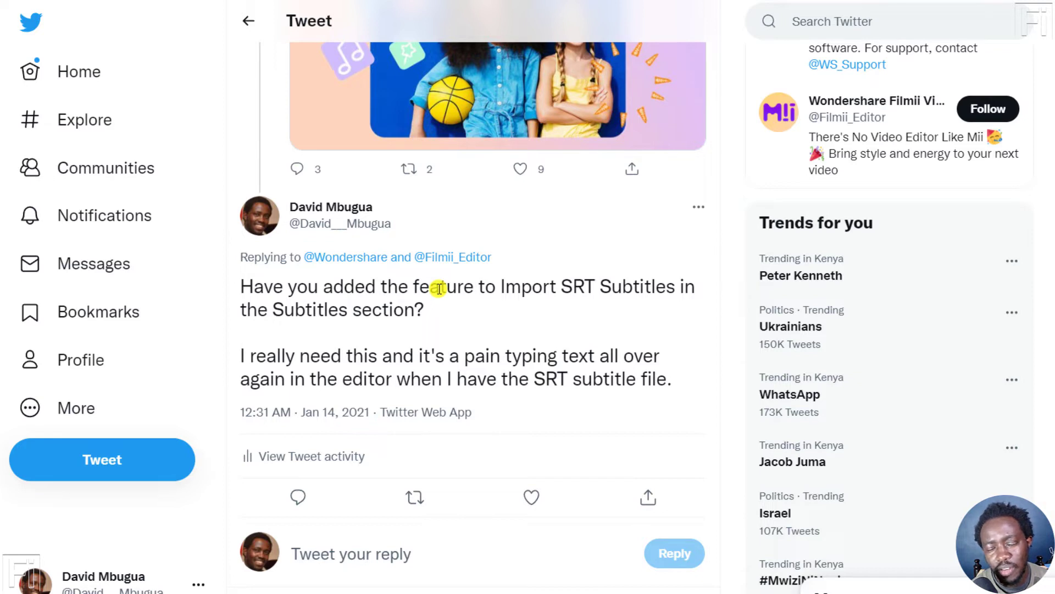
mouse_move(350, 299)
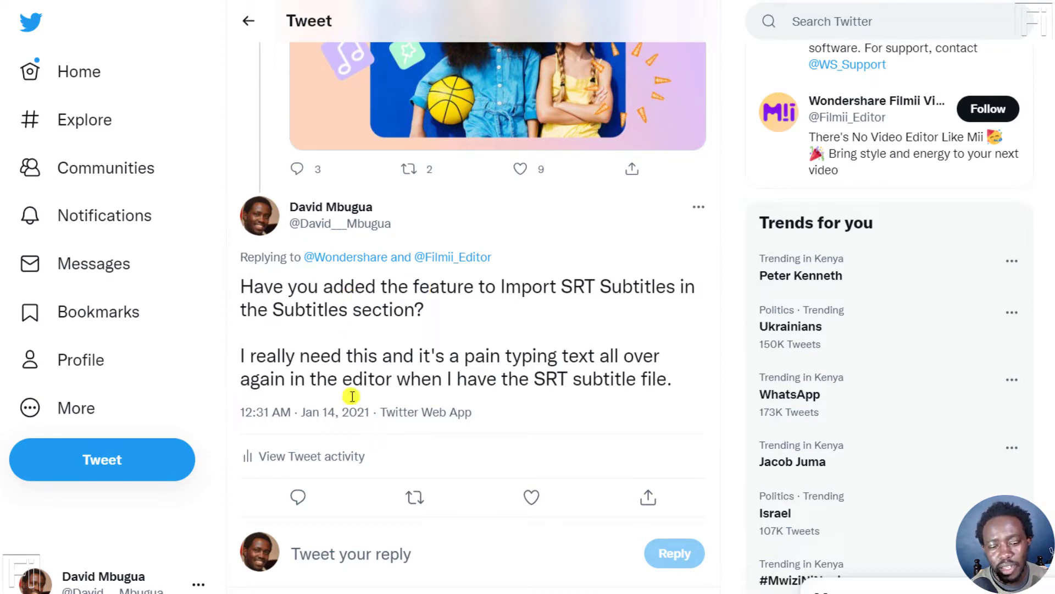
mouse_move(354, 414)
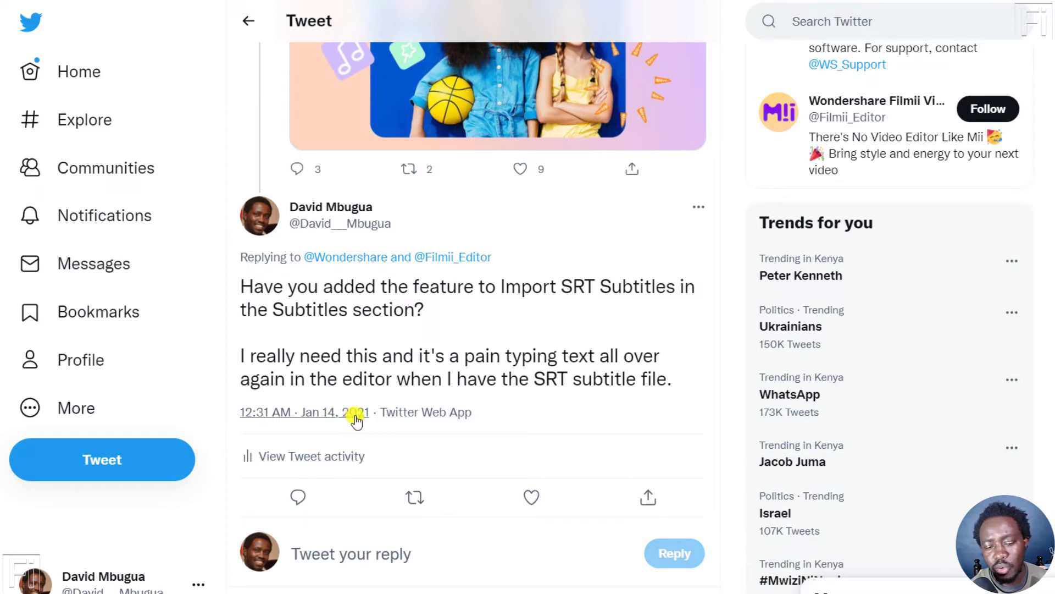
mouse_move(295, 354)
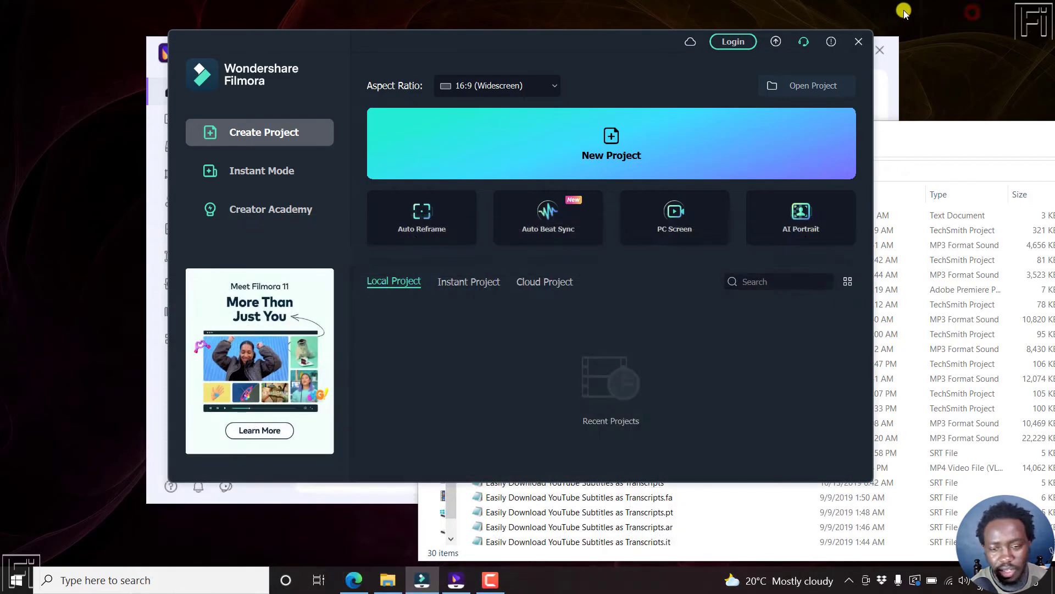
mouse_move(614, 225)
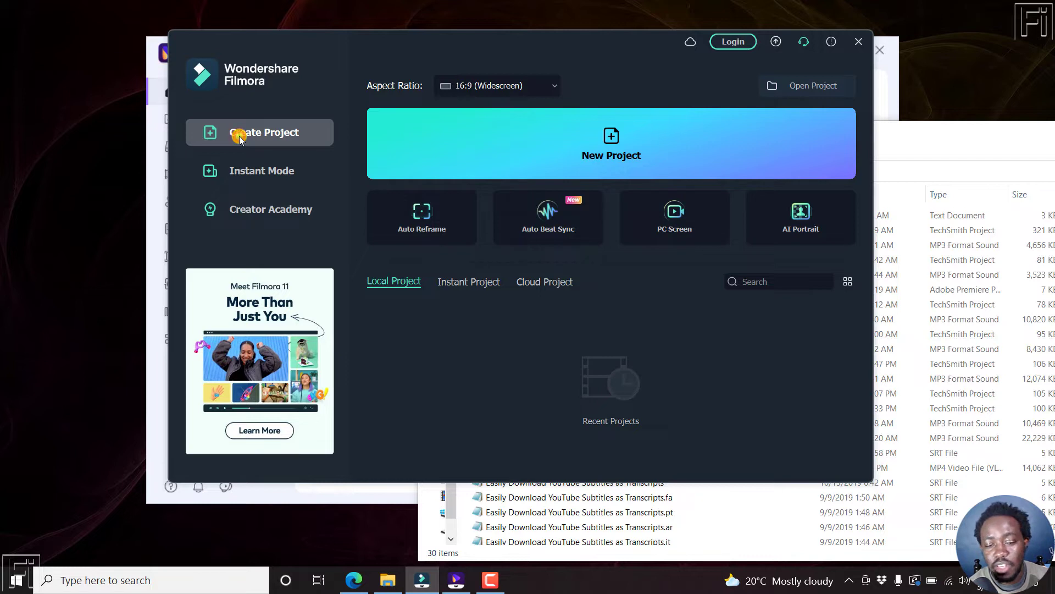
mouse_move(251, 137)
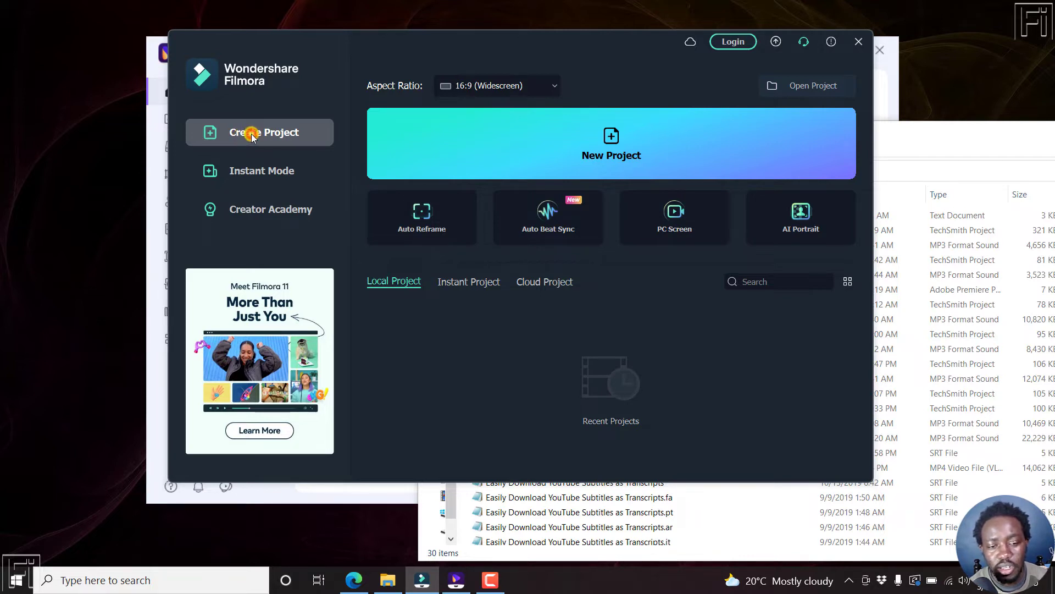
mouse_move(644, 375)
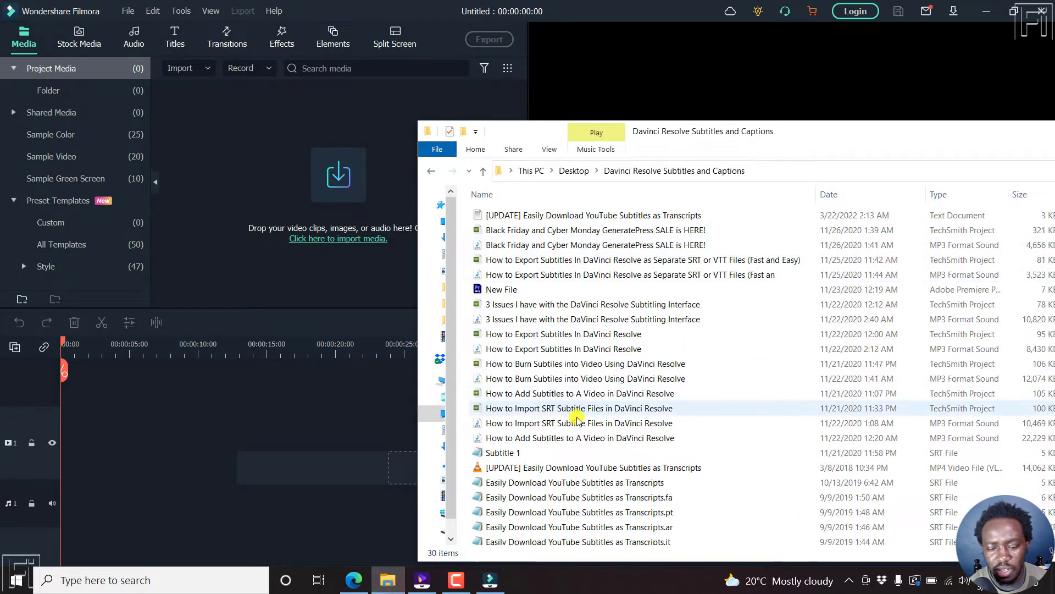
Step: Import the YouTube subtitles tutorial MP4 into Project Media and dismiss the Trial Limitation notice
left_click(592, 467)
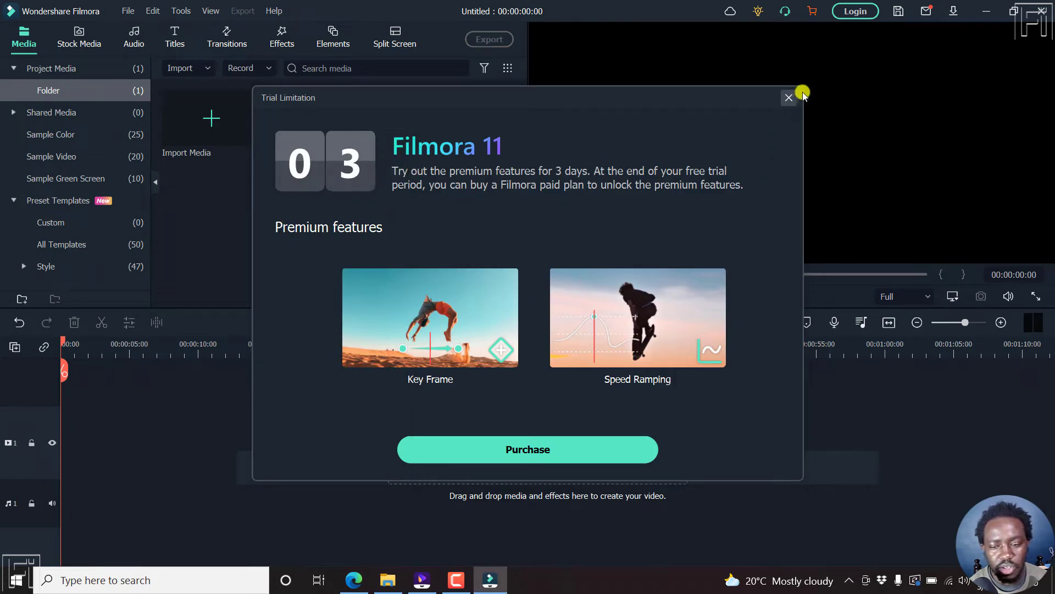
left_click(788, 98)
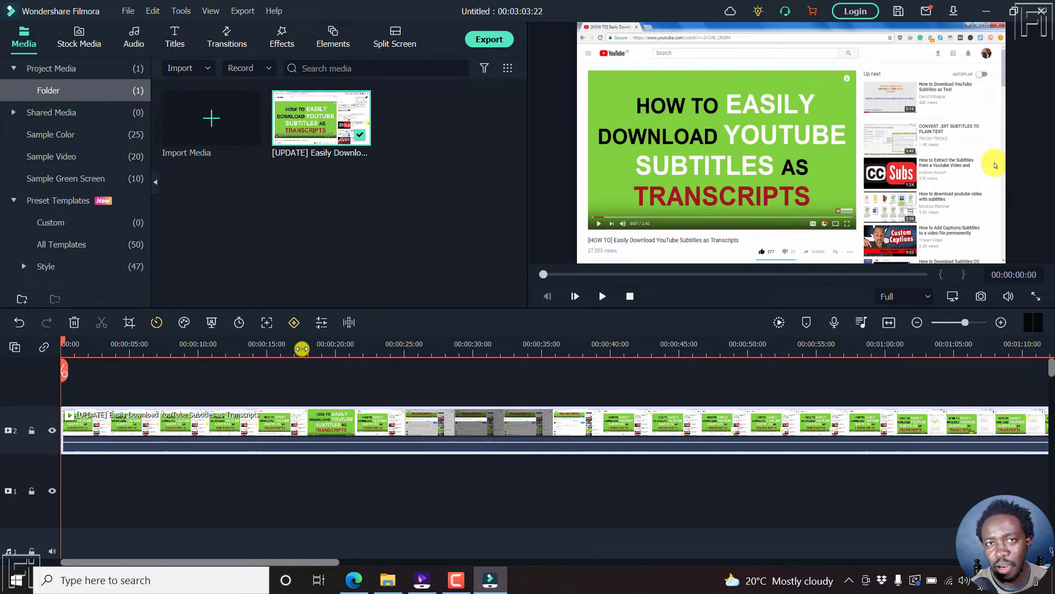
mouse_move(223, 375)
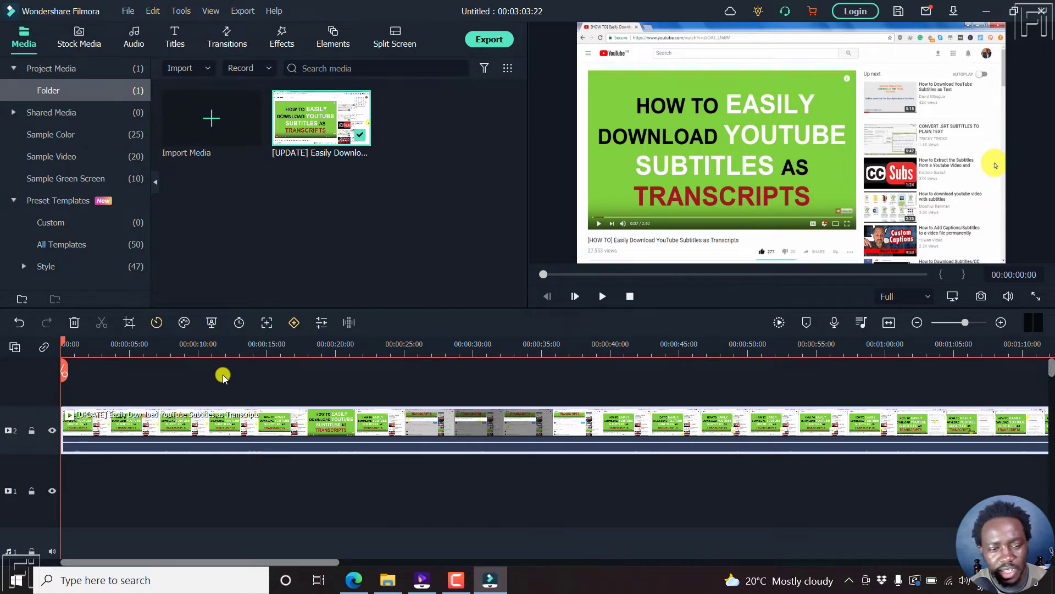
mouse_move(307, 237)
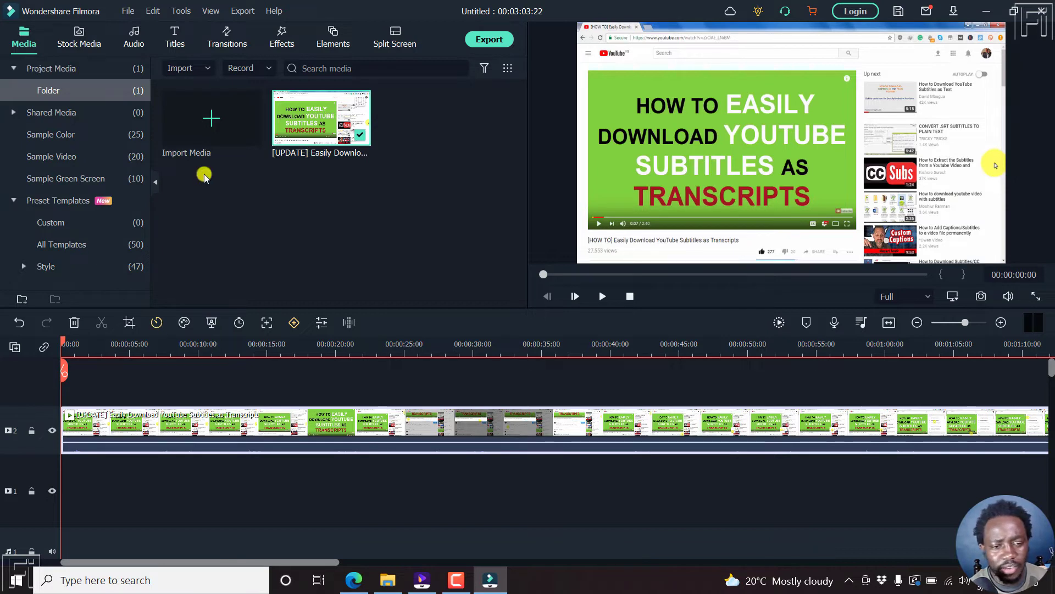
Step: Place the Subtitle 2 preset from Titles > Subtitles on track 3 above the video clip
left_click(174, 37)
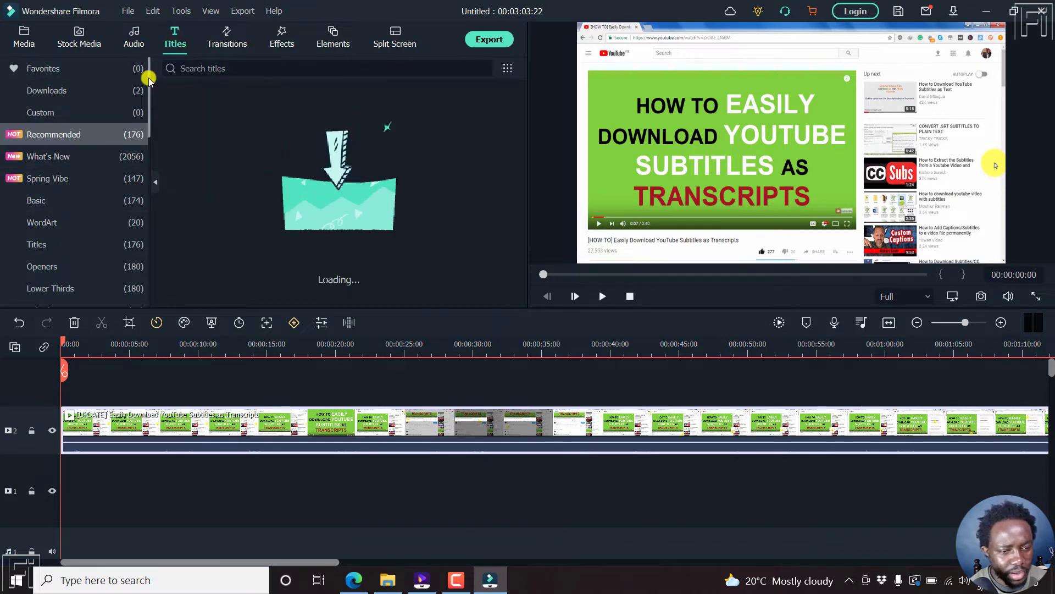
left_click(42, 222)
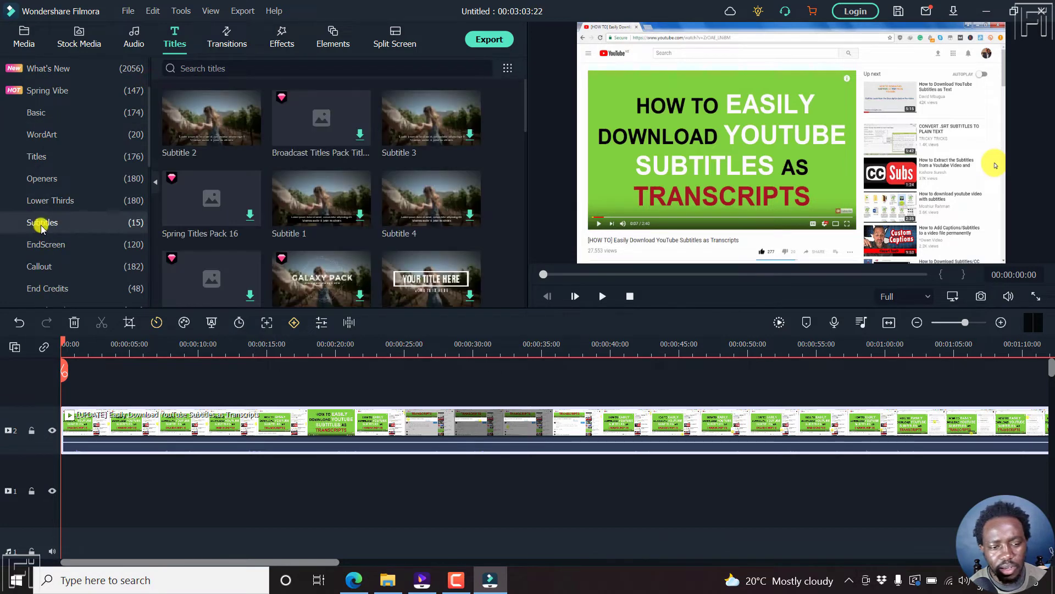
left_click(42, 222)
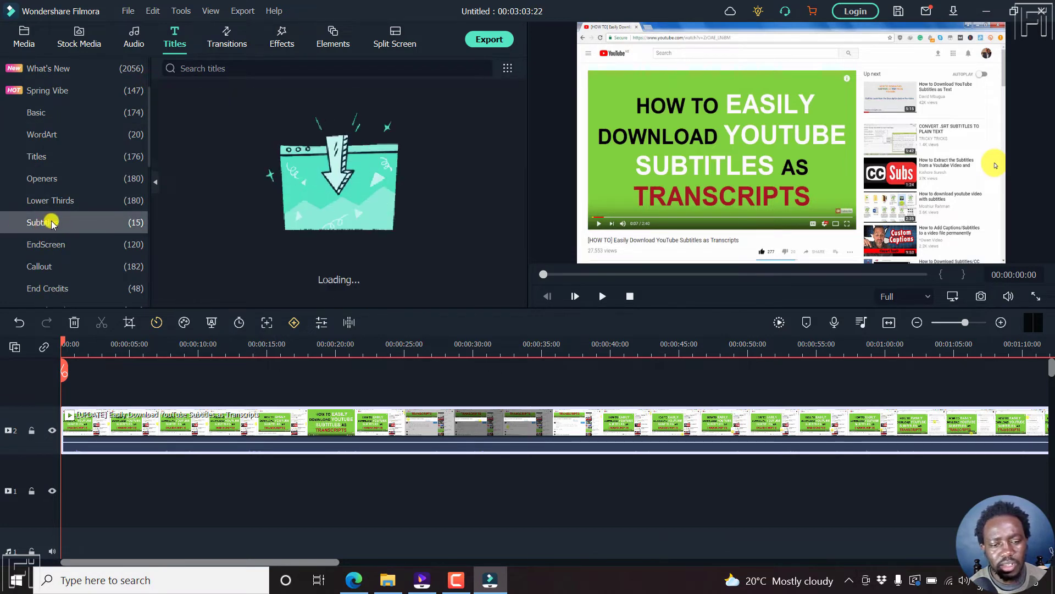
left_click(42, 222)
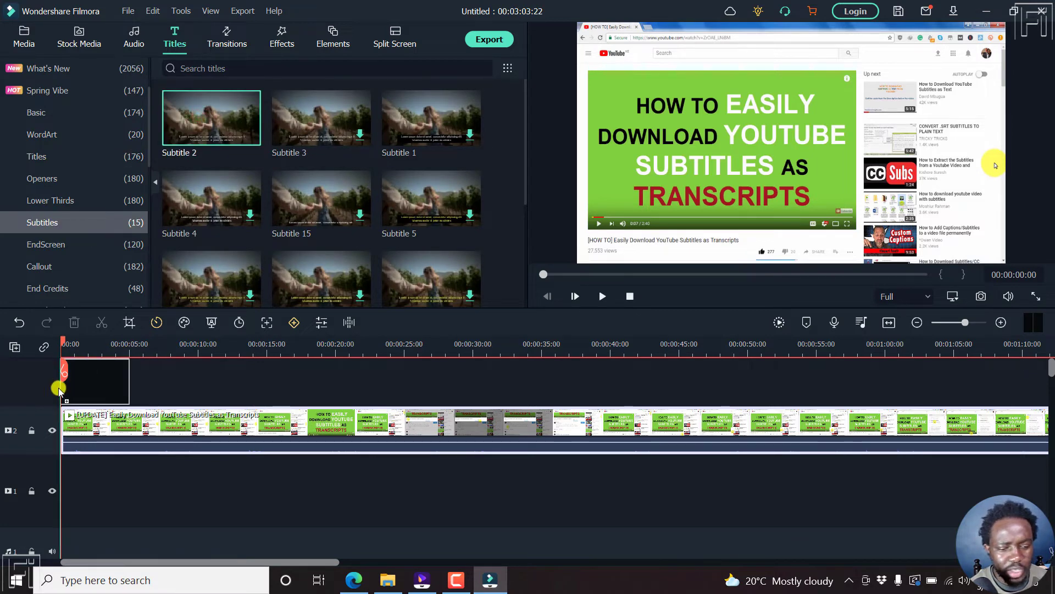
left_click_drag(211, 118, 94, 381)
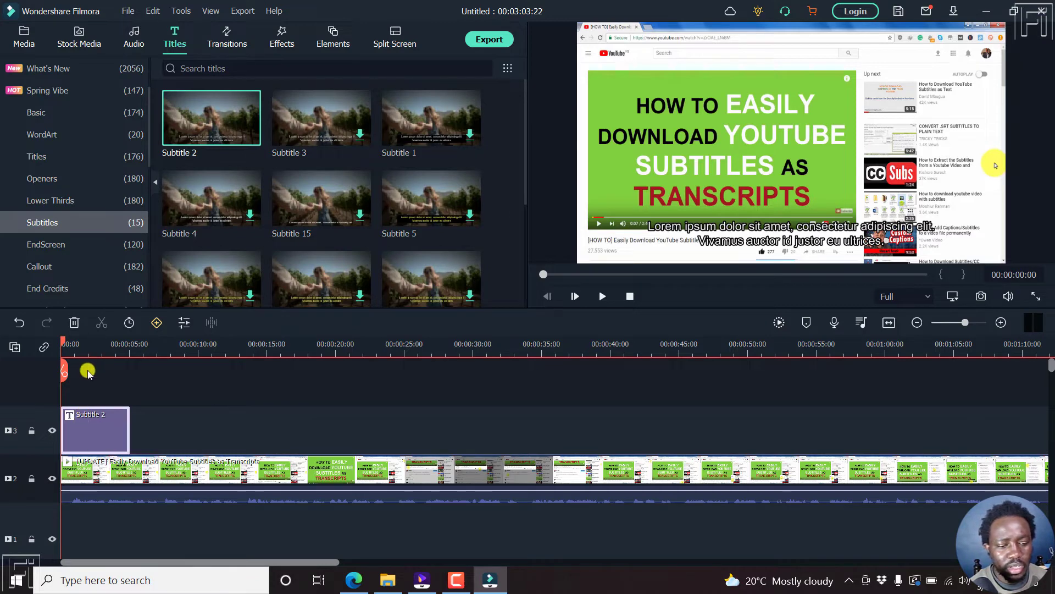
left_click(94, 344)
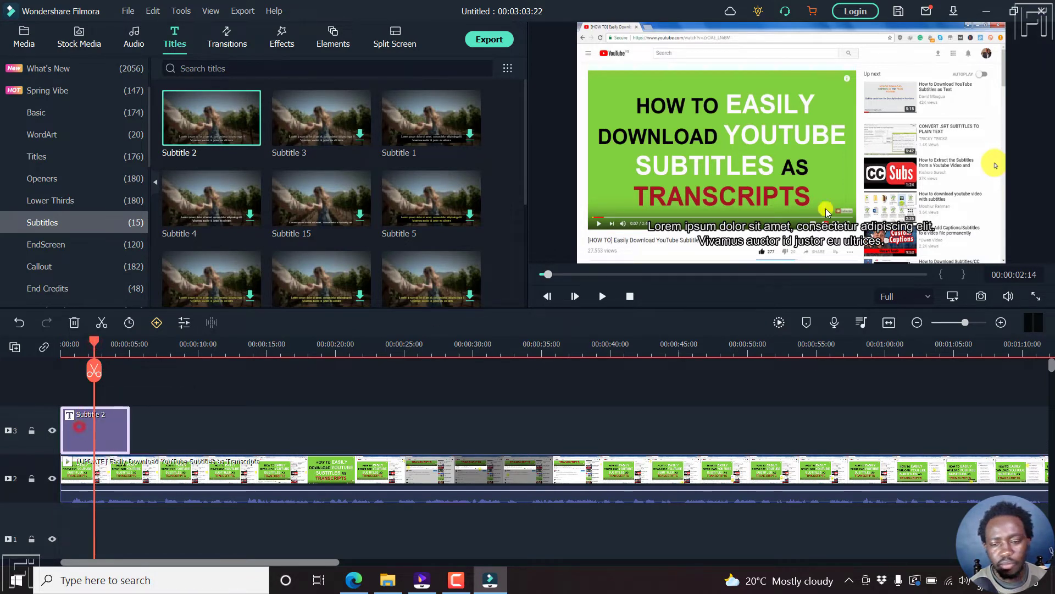
mouse_move(90, 414)
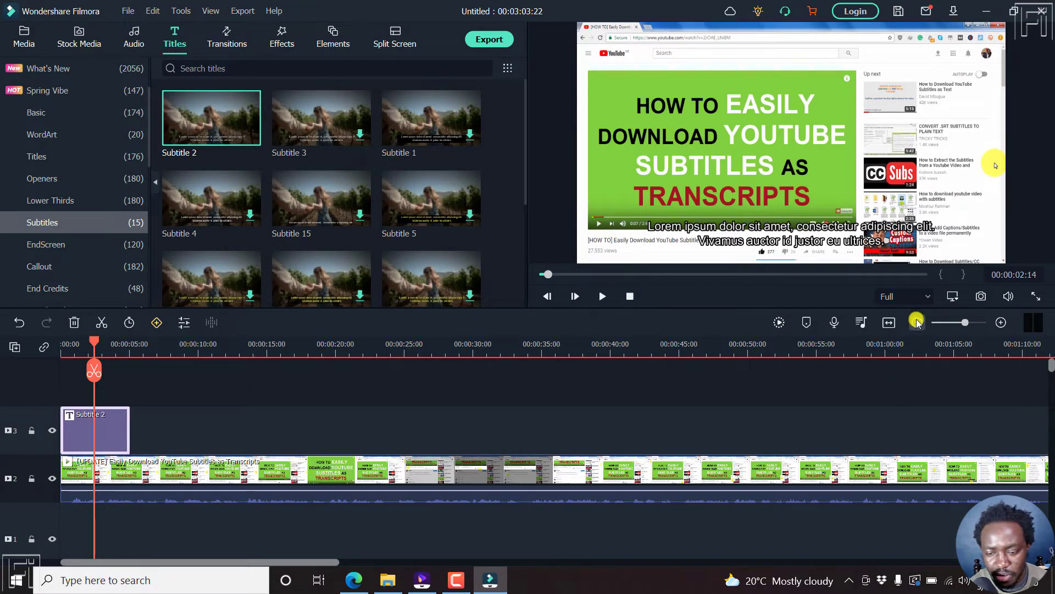
mouse_move(888, 321)
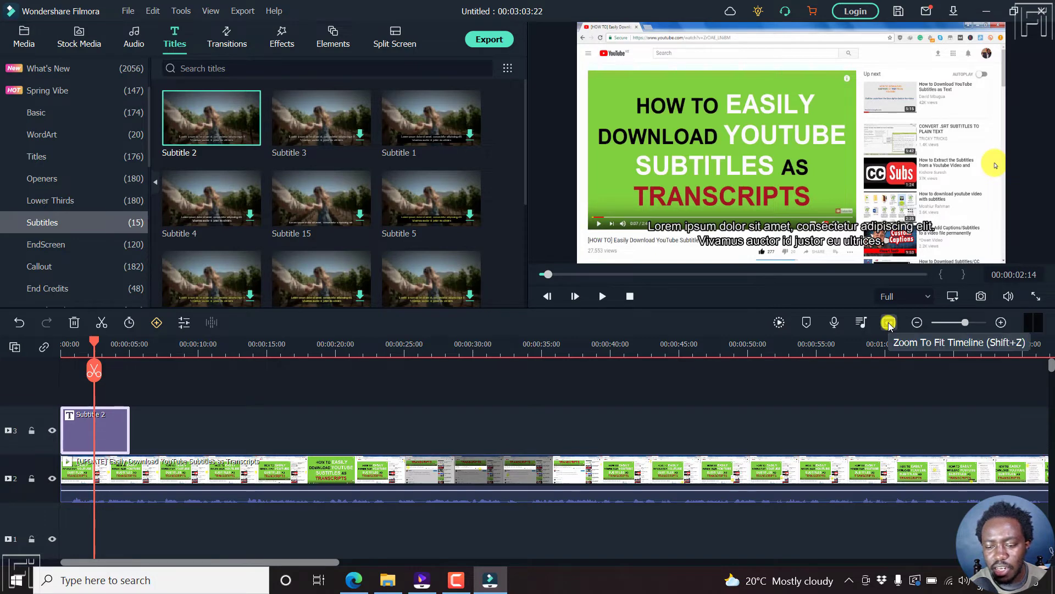
Step: Zoom the timeline to fit the whole three-minute clip
left_click(888, 323)
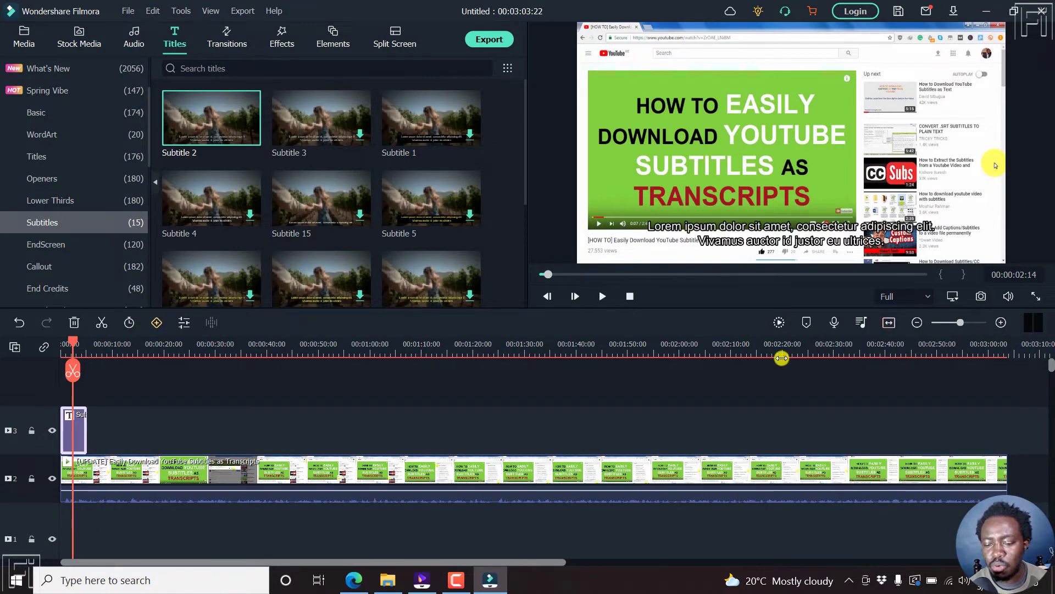
mouse_move(566, 431)
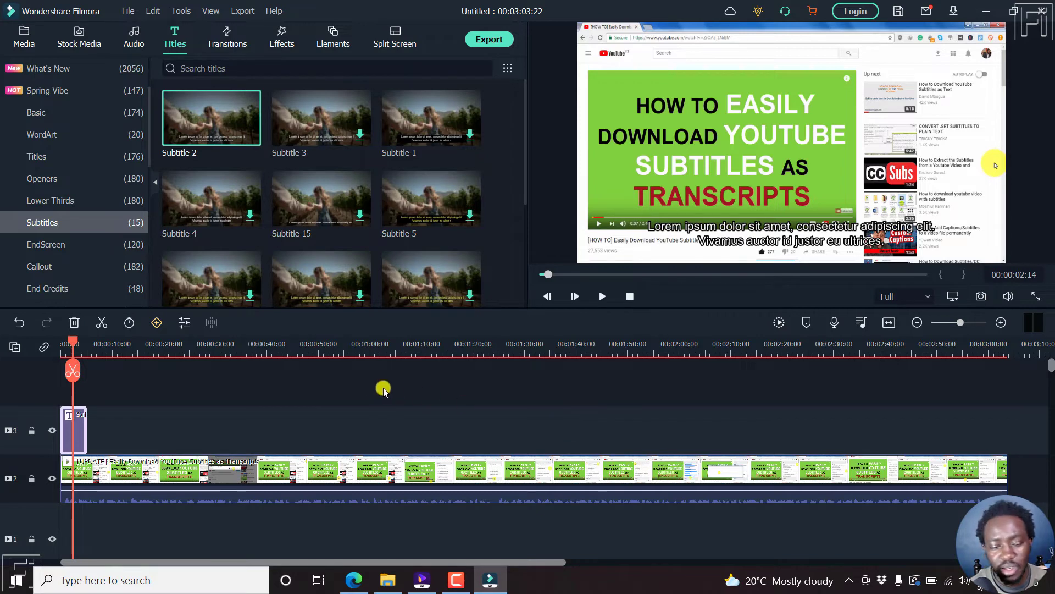
mouse_move(368, 387)
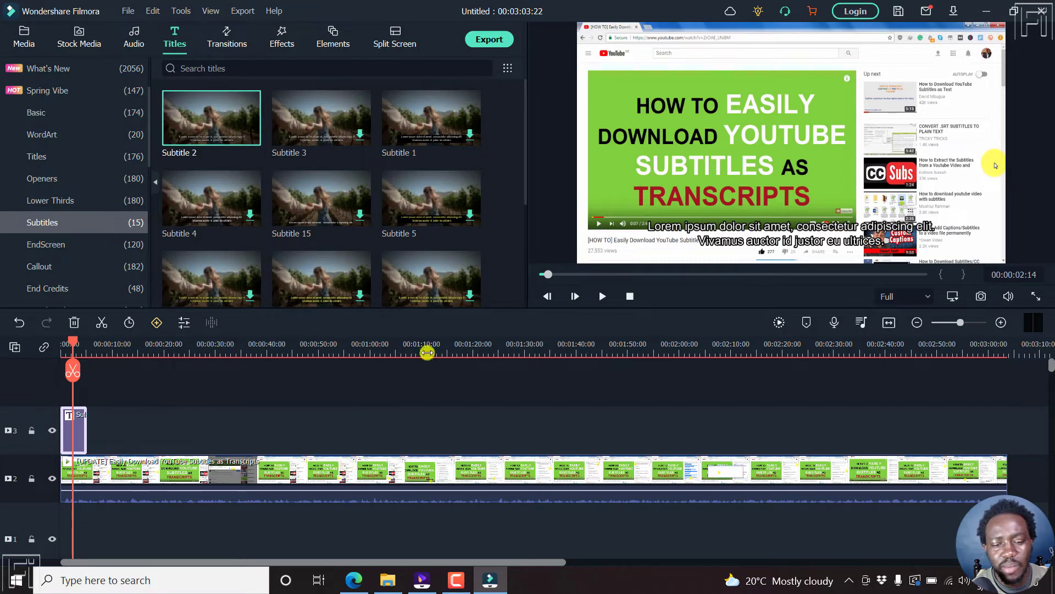
mouse_move(424, 427)
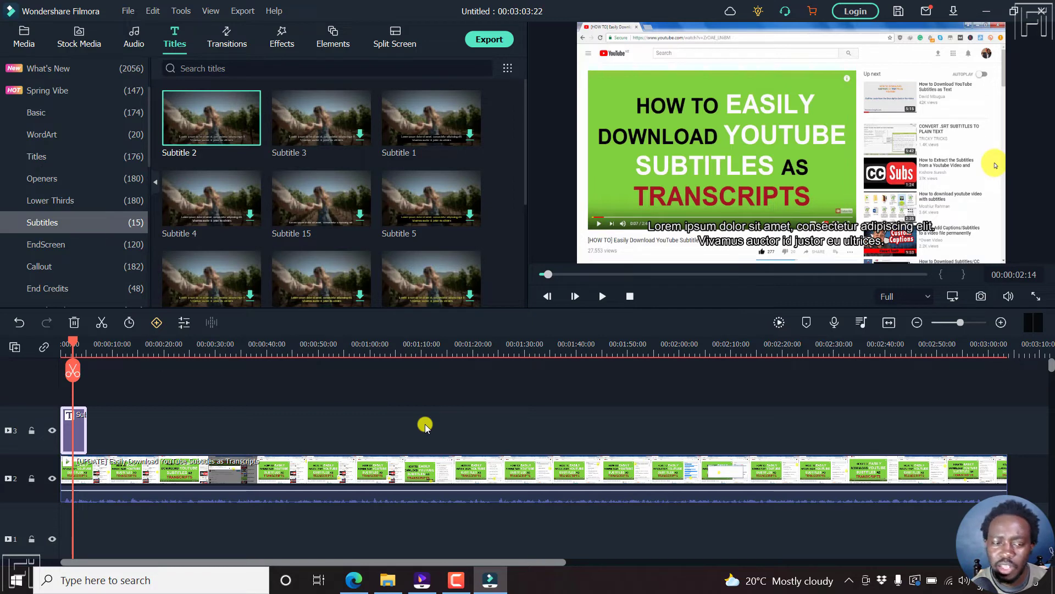
mouse_move(365, 422)
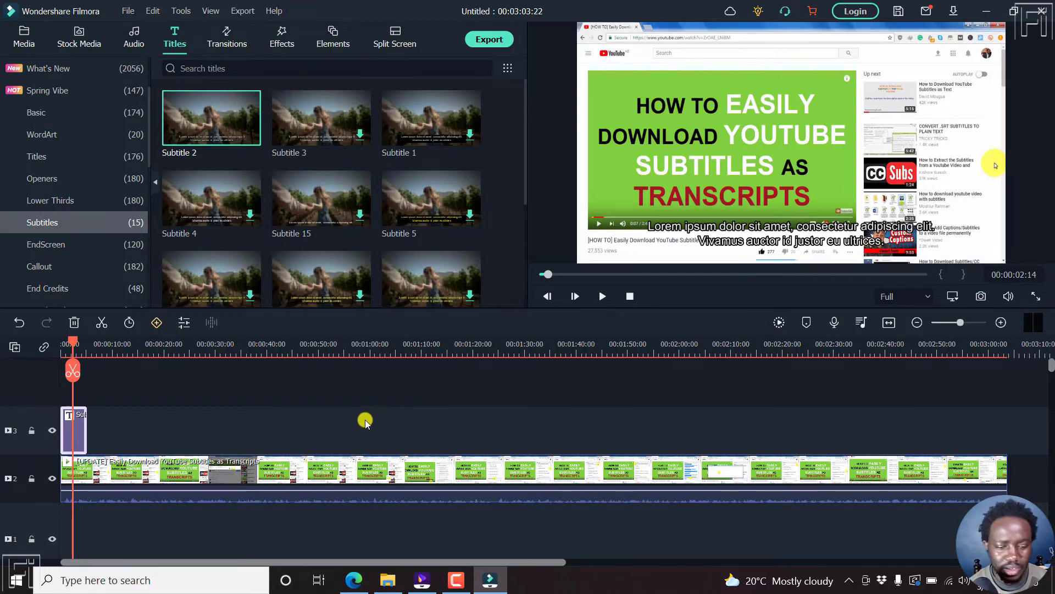
mouse_move(450, 451)
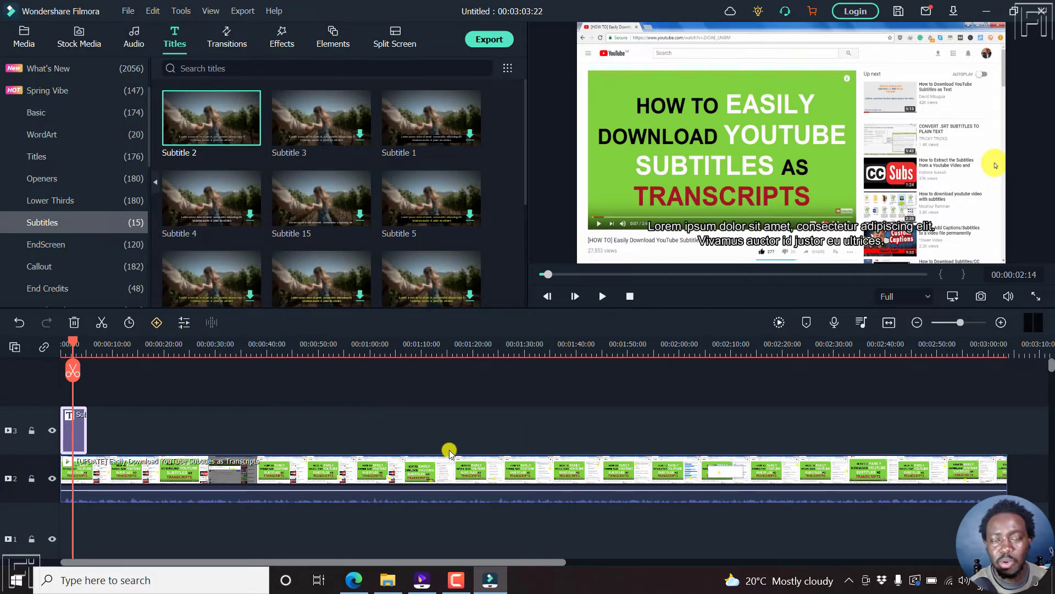
mouse_move(241, 429)
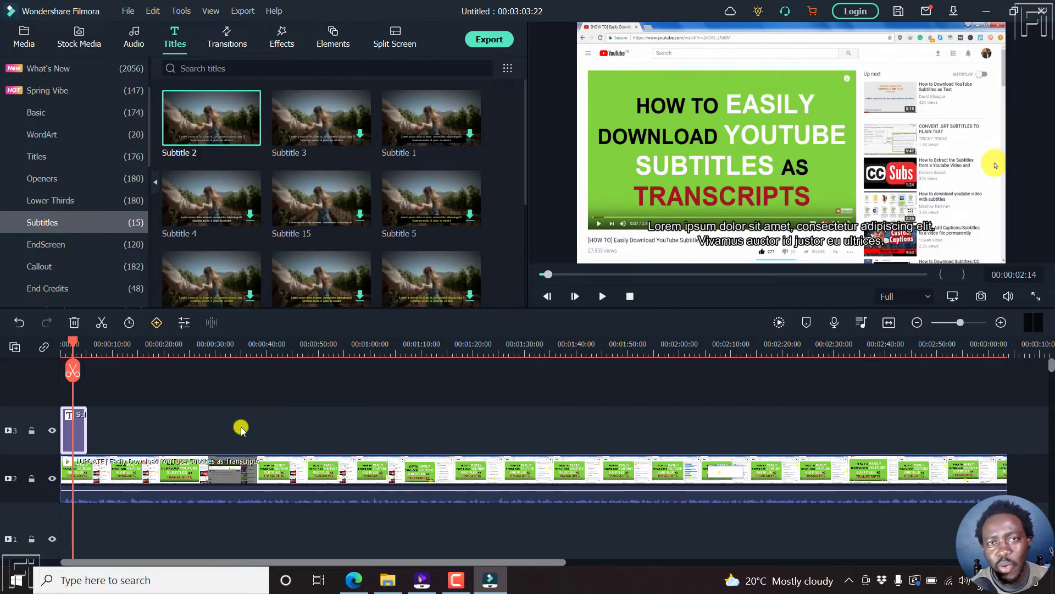
mouse_move(435, 222)
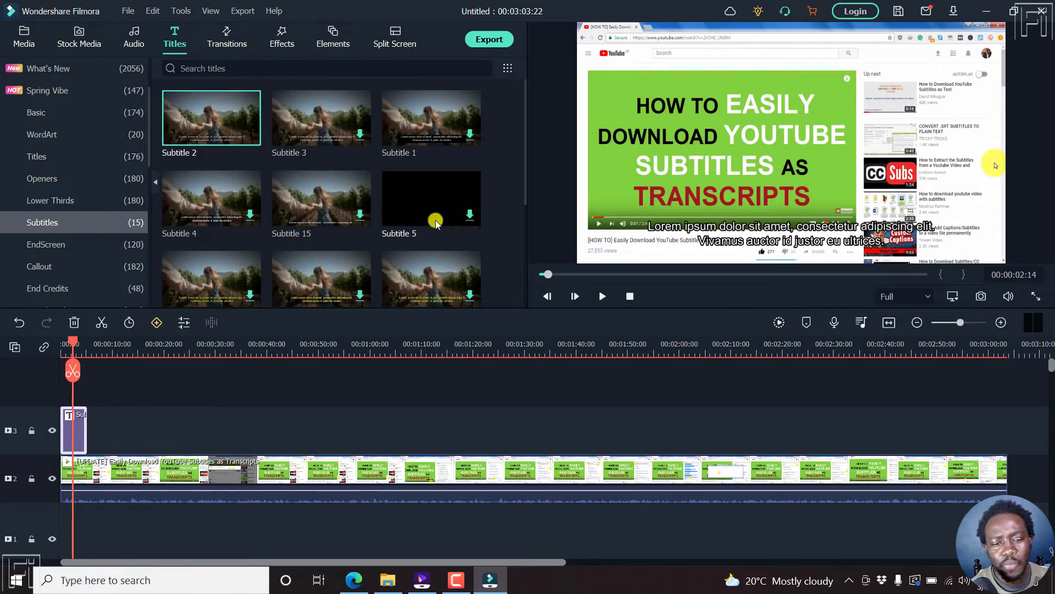
mouse_move(285, 195)
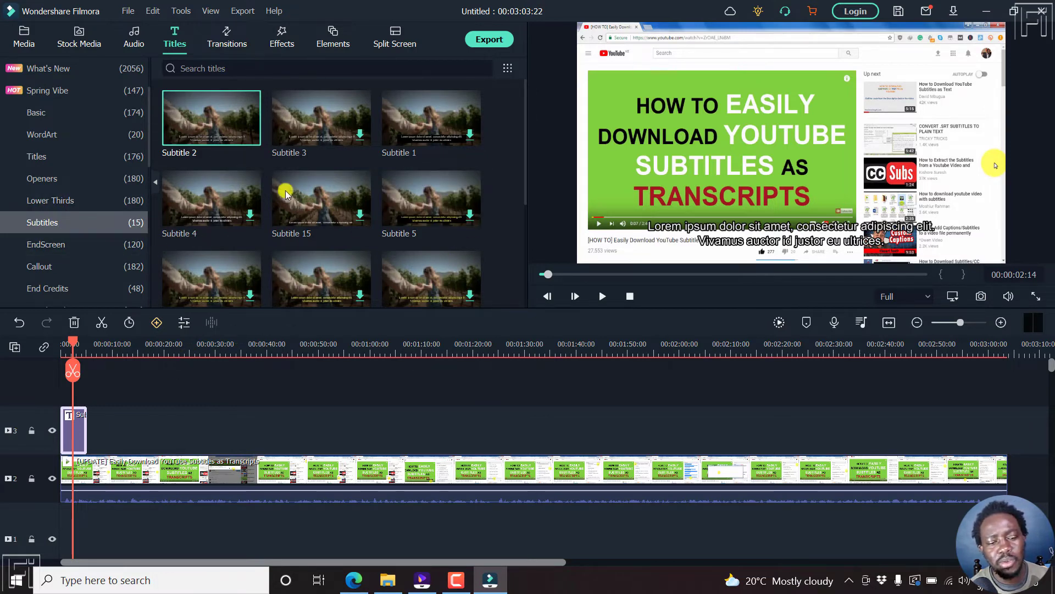
mouse_move(321, 271)
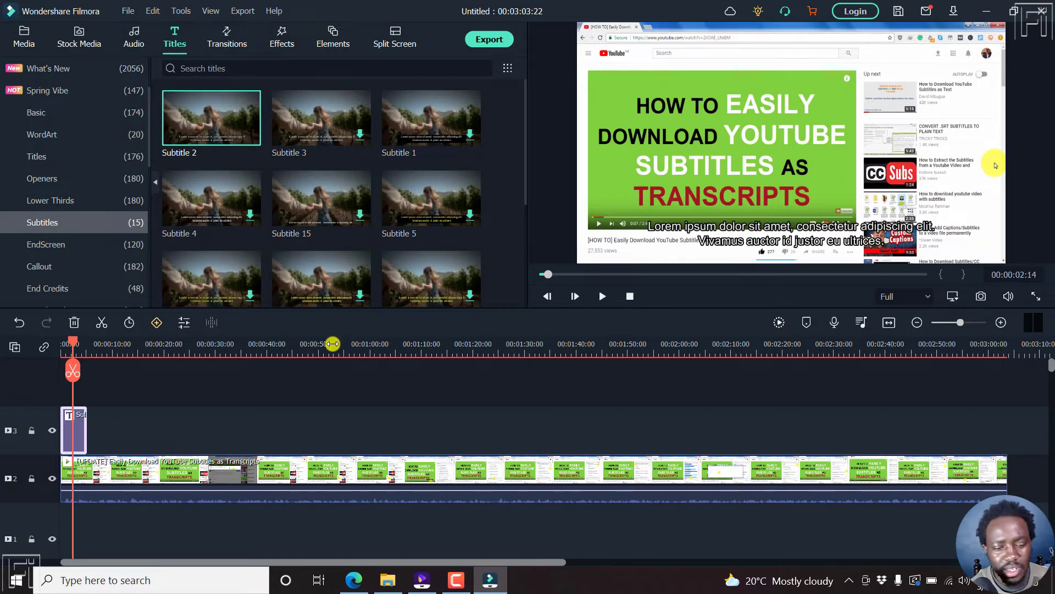
mouse_move(510, 431)
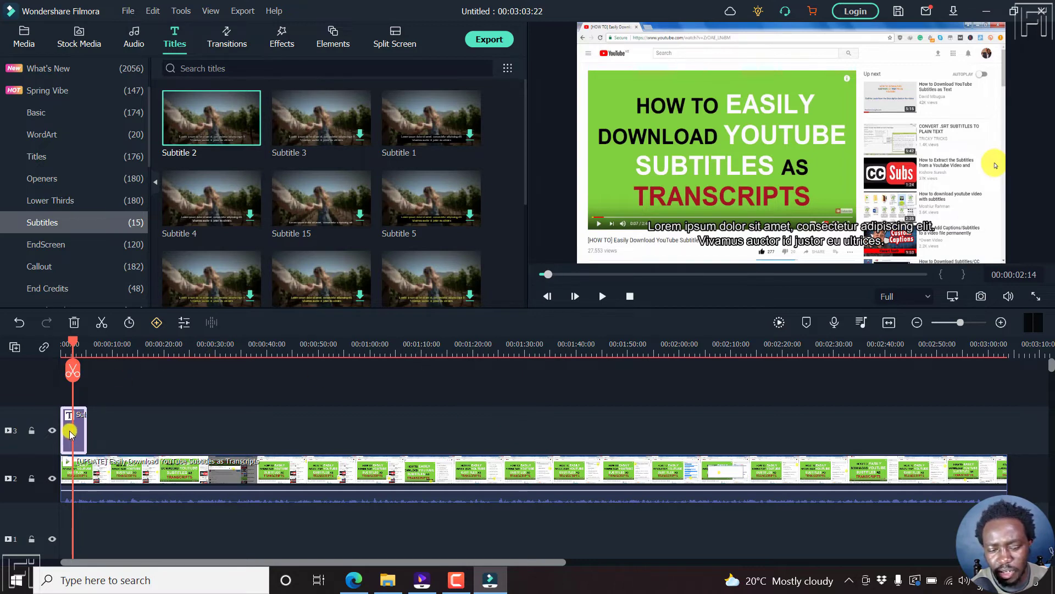
Step: Open the Subtitle 2 clip's editing panel with its font settings
double_click(72, 431)
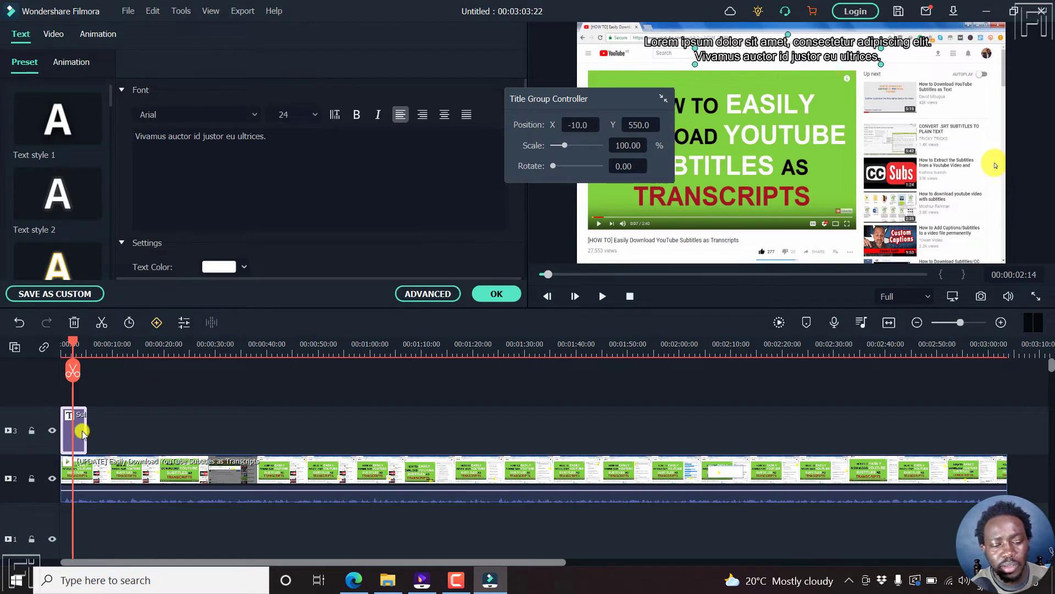
mouse_move(166, 443)
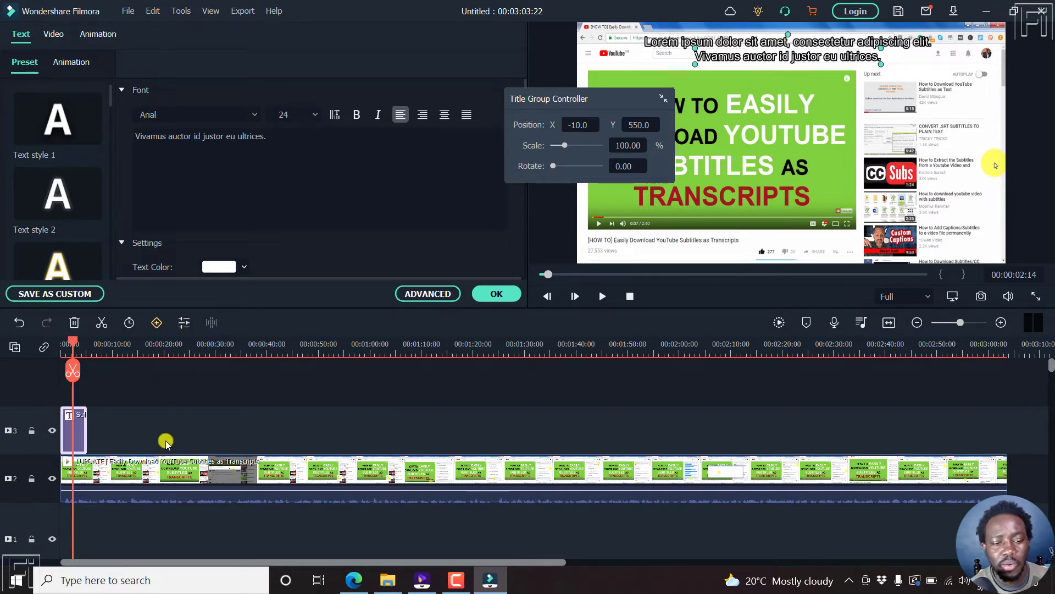
mouse_move(192, 230)
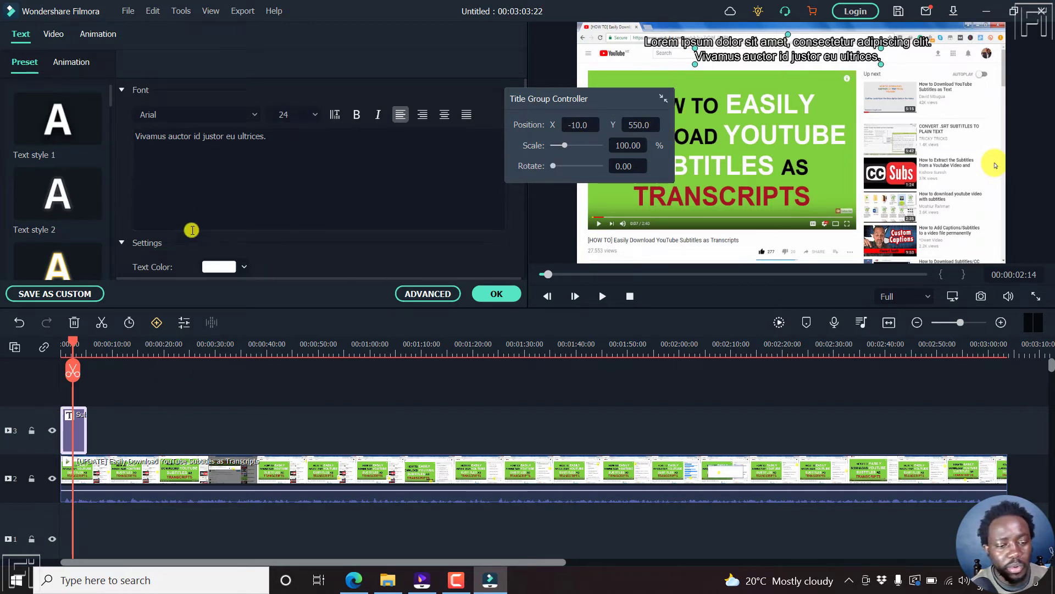
Step: Set the Text Color of the second and then the first subtitle line to pink
left_click(243, 267)
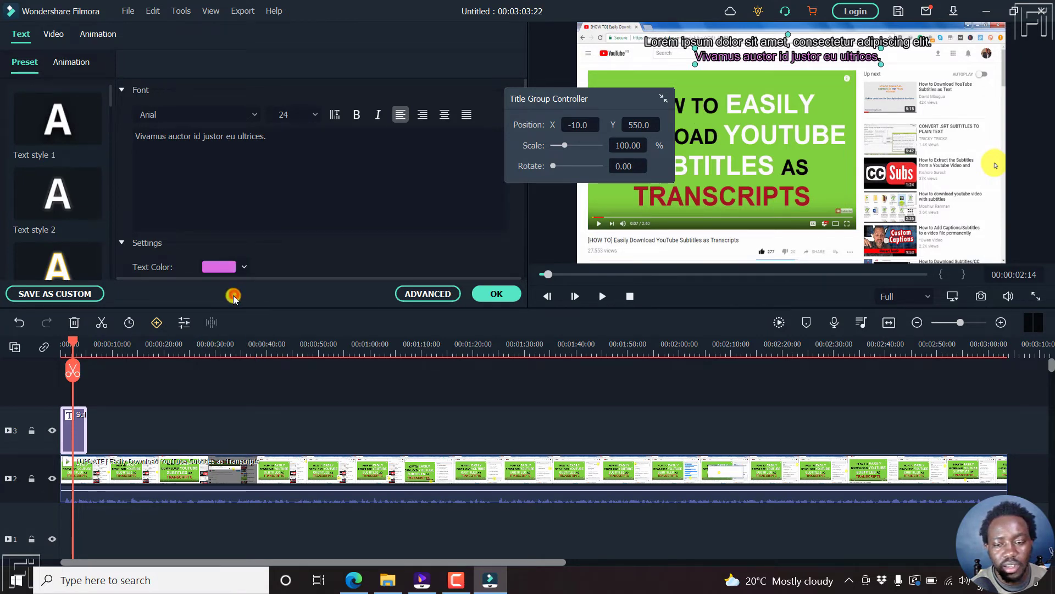
mouse_move(491, 192)
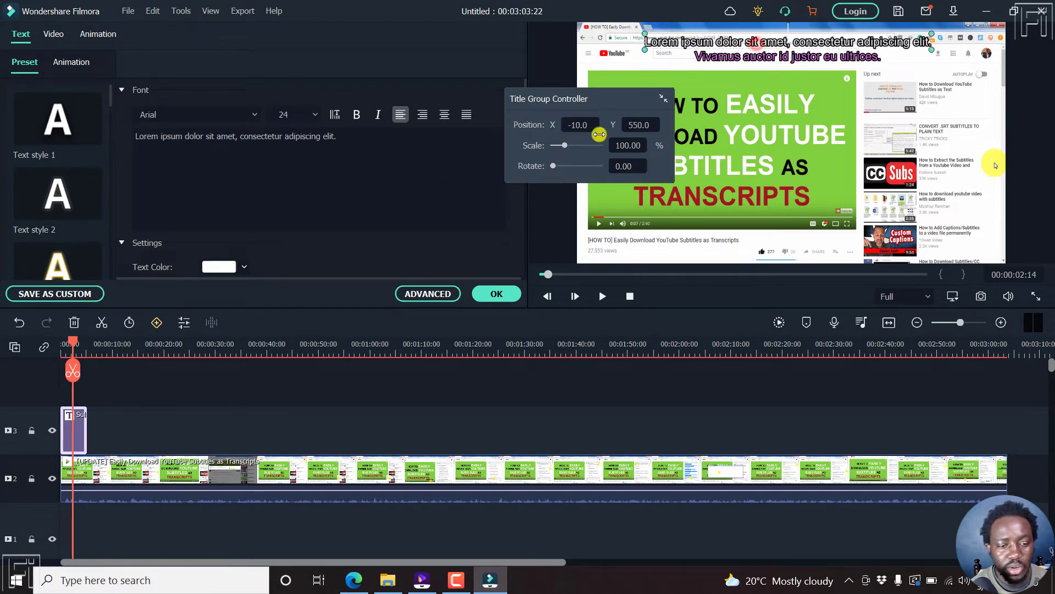
left_click(243, 266)
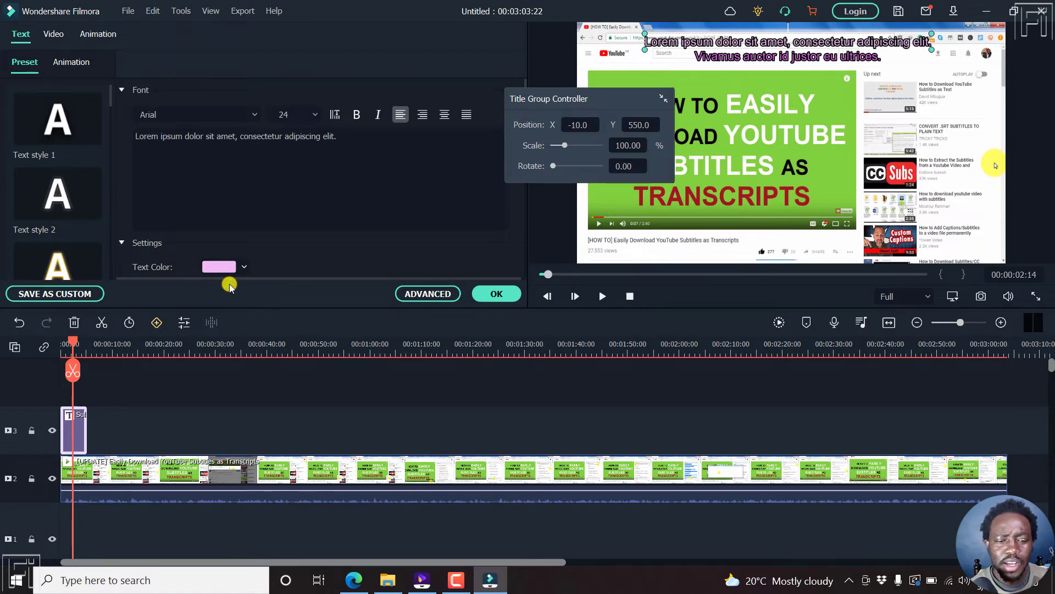
mouse_move(188, 424)
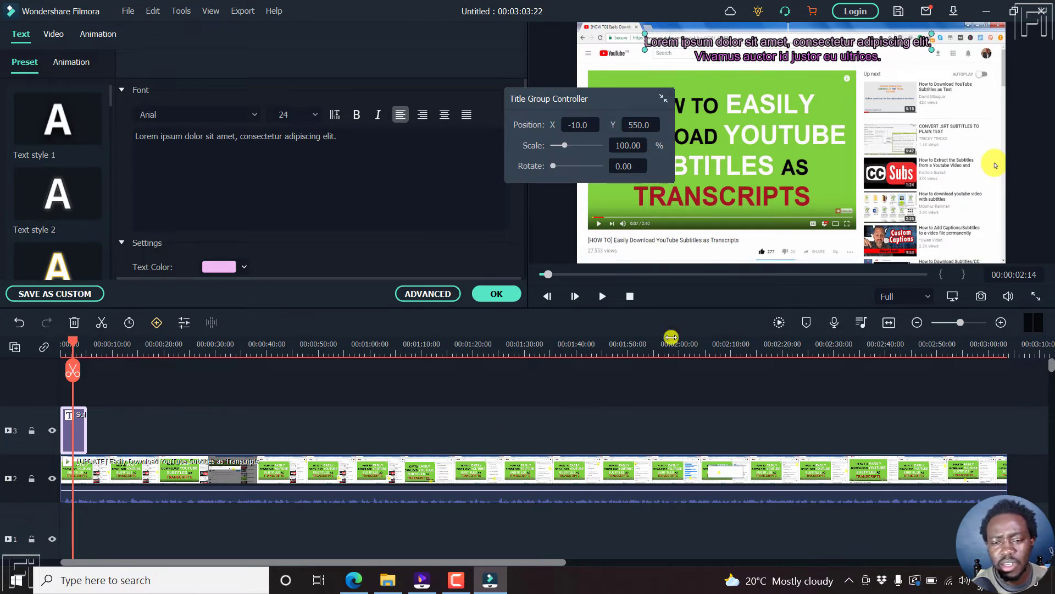
mouse_move(725, 149)
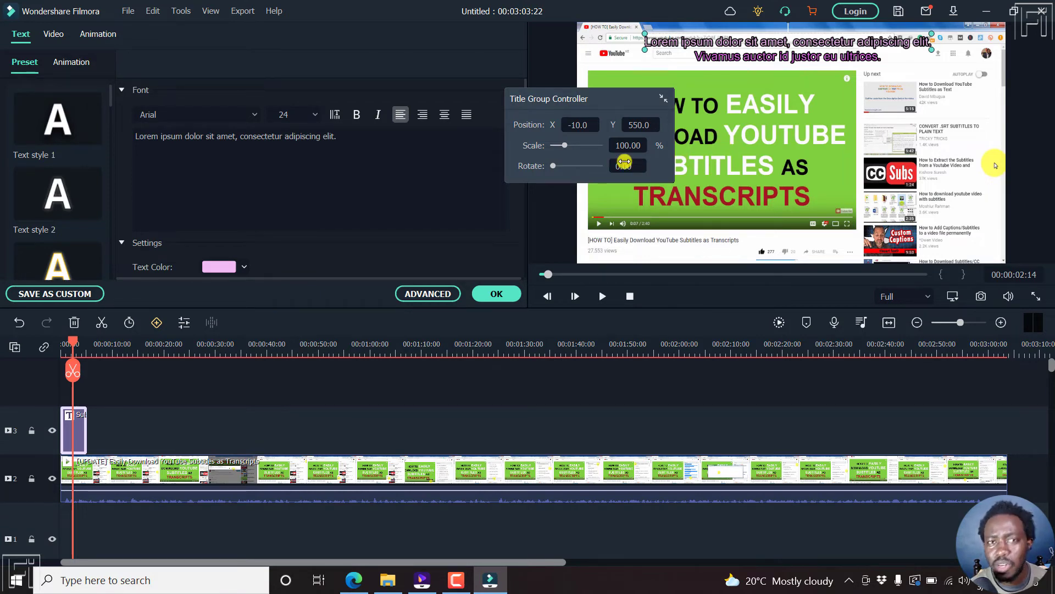
Step: Switch to Wondershare UniConverter and open its Subtitle Editor
left_click(421, 579)
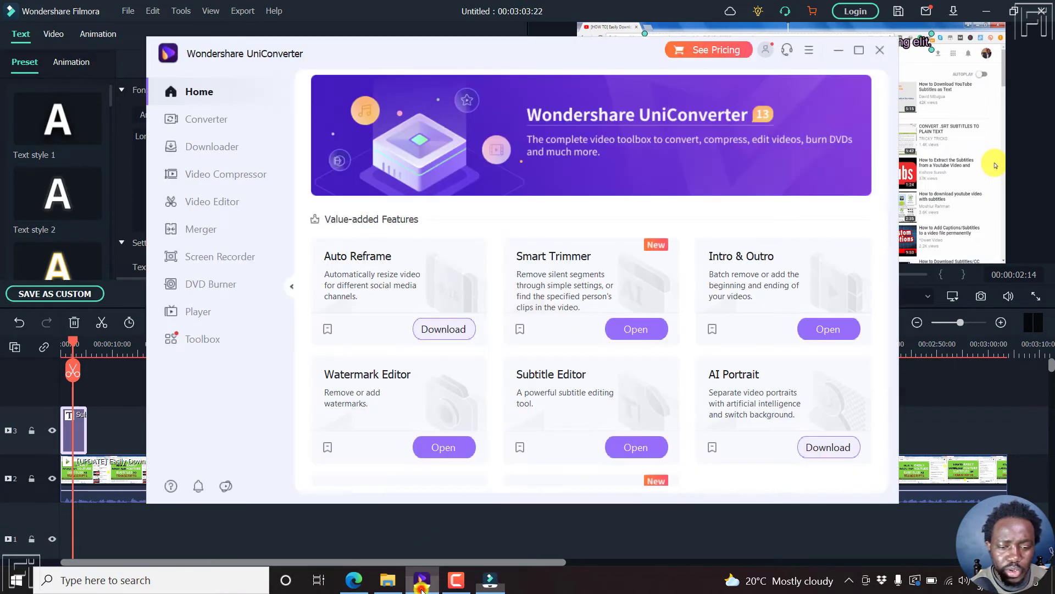
left_click(859, 50)
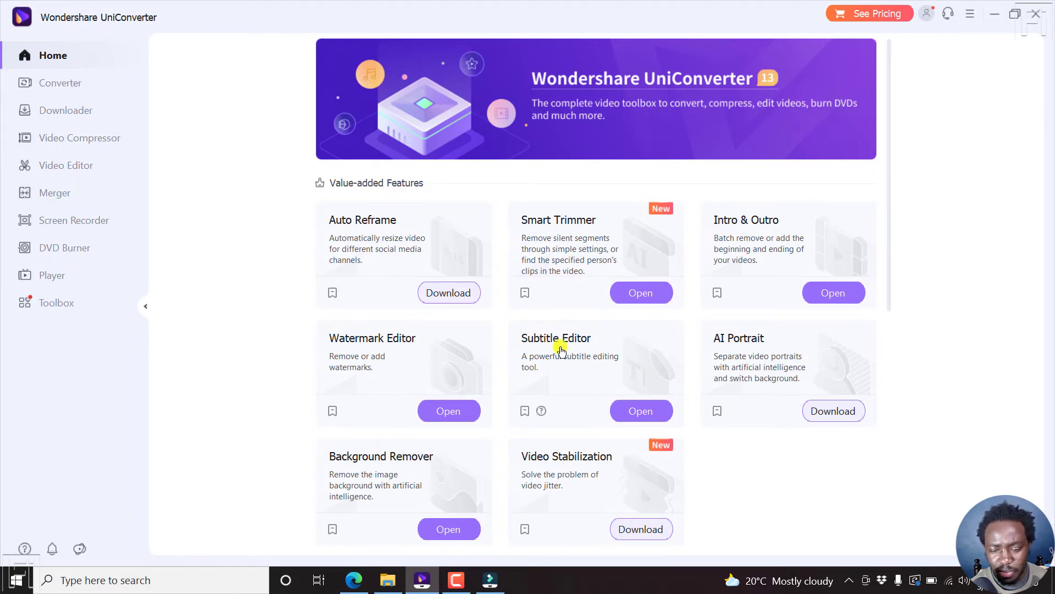
left_click(640, 411)
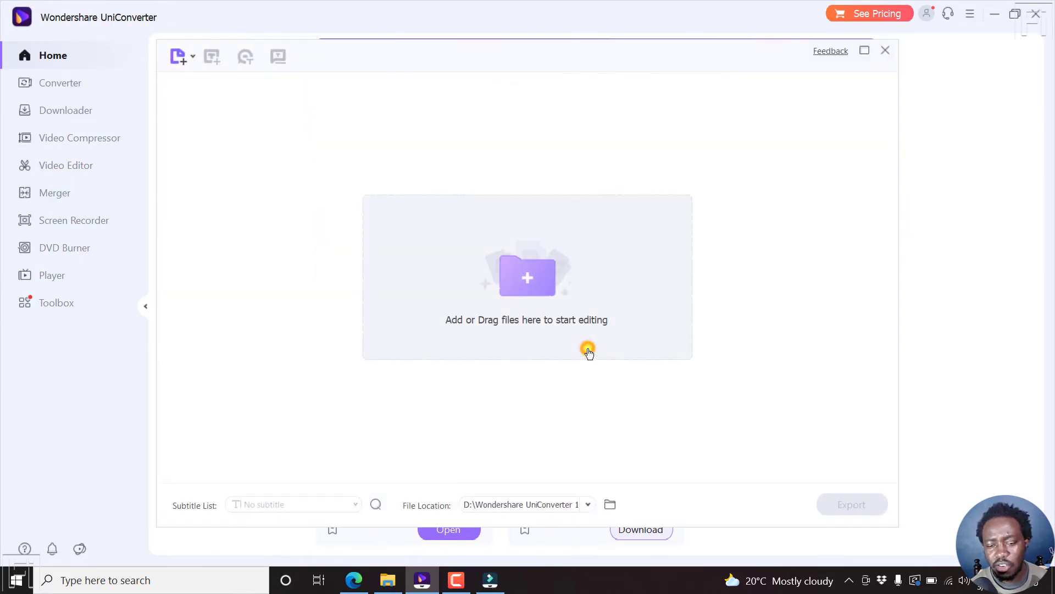
Step: Load the YouTube transcripts video and import its subtitle file
left_click(527, 277)
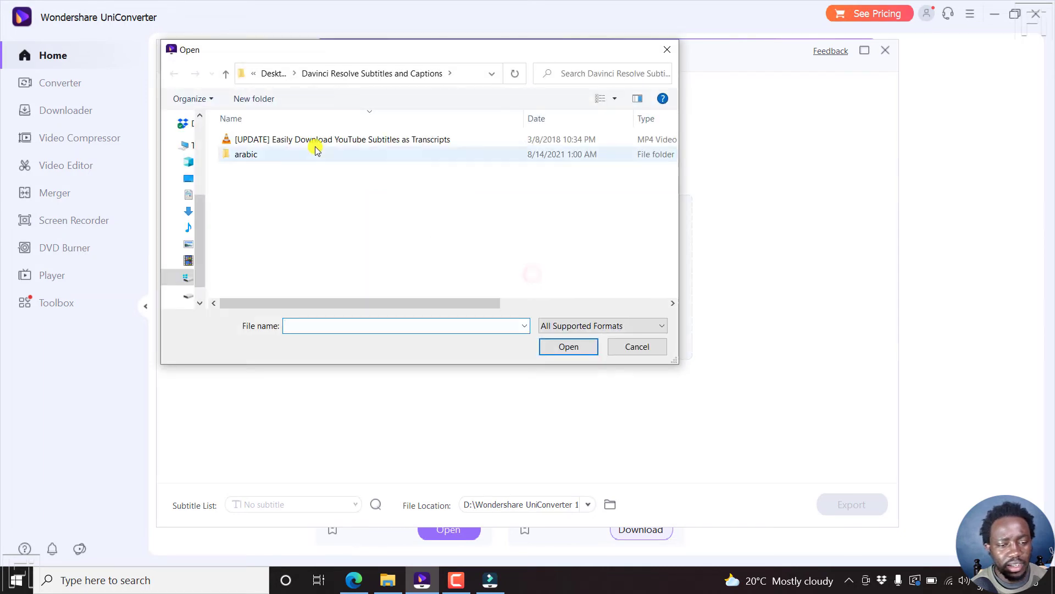
left_click(567, 346)
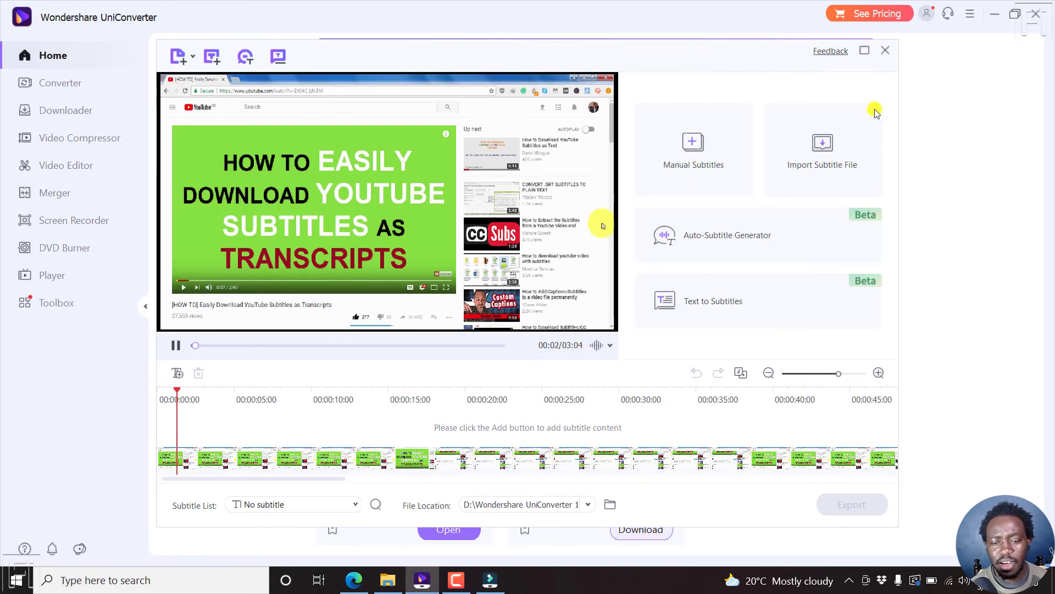
left_click(822, 147)
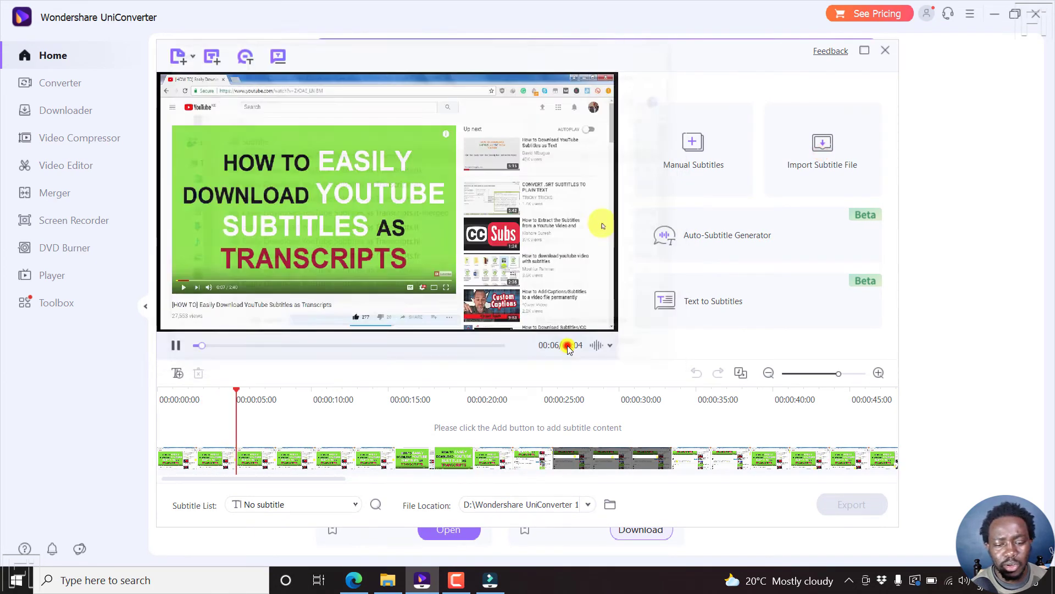
left_click(727, 235)
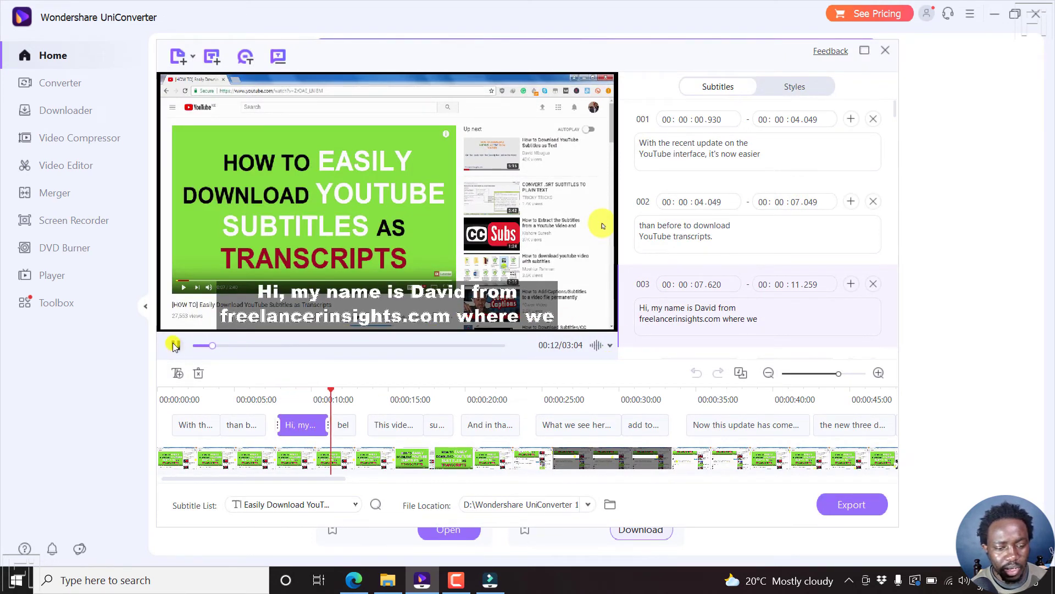
Step: In Styles, raise the caption background opacity to 23 and confirm Apply to All
left_click(793, 86)
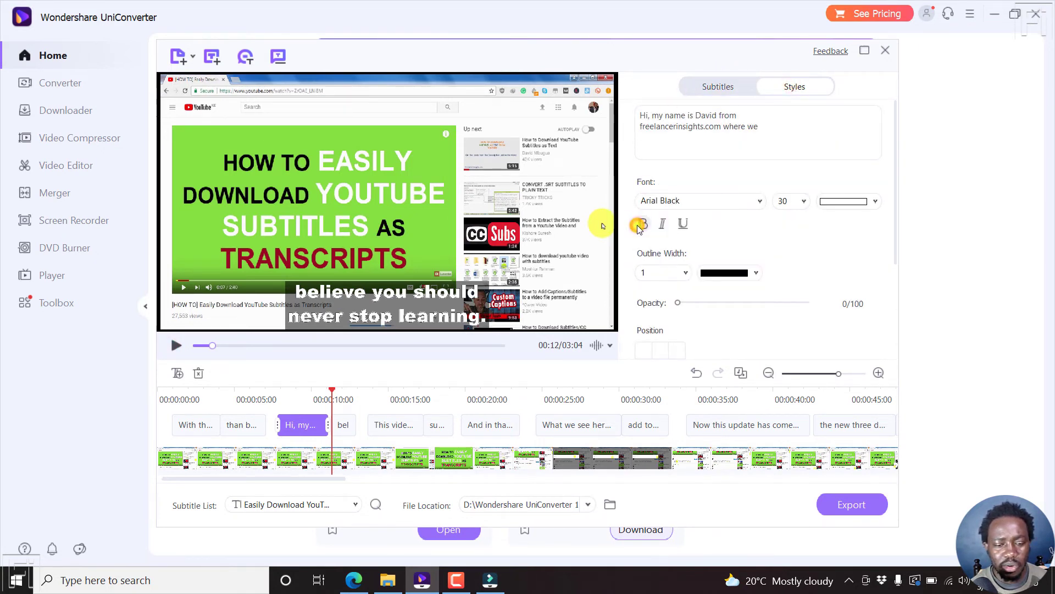
mouse_move(717, 272)
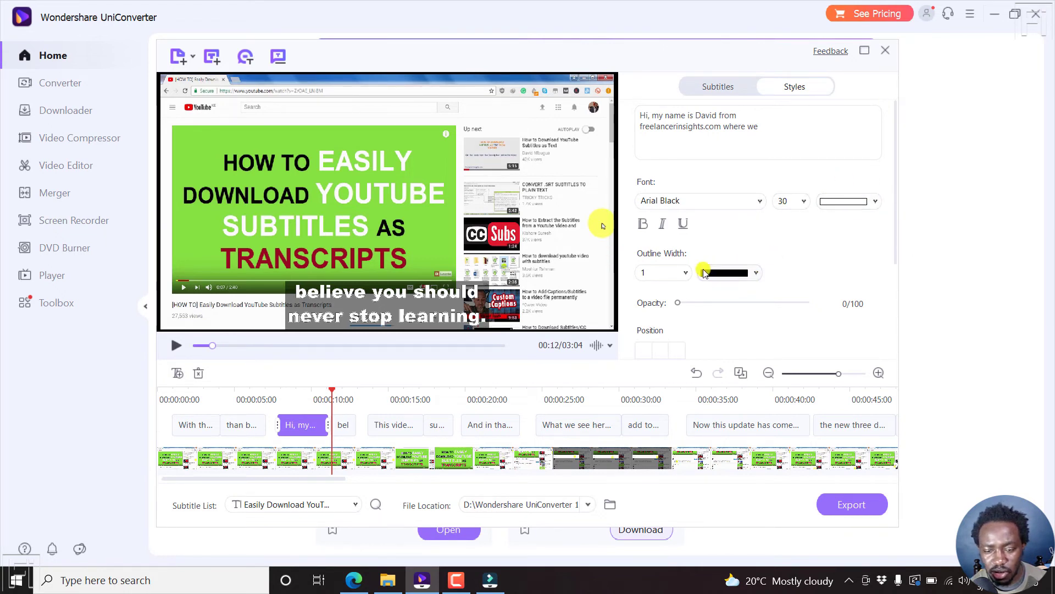
mouse_move(895, 219)
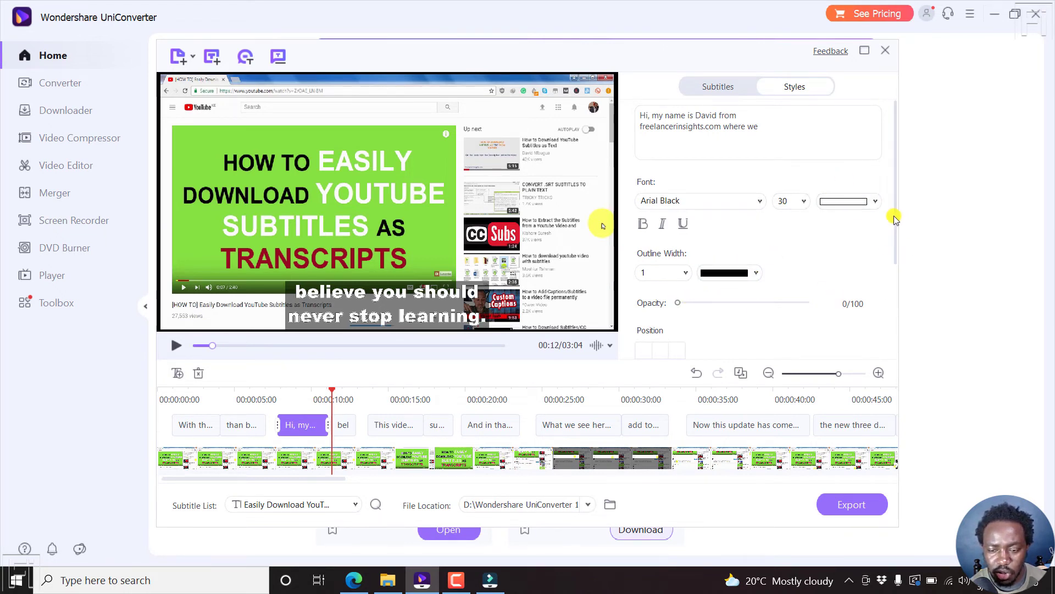
scroll("down", 3)
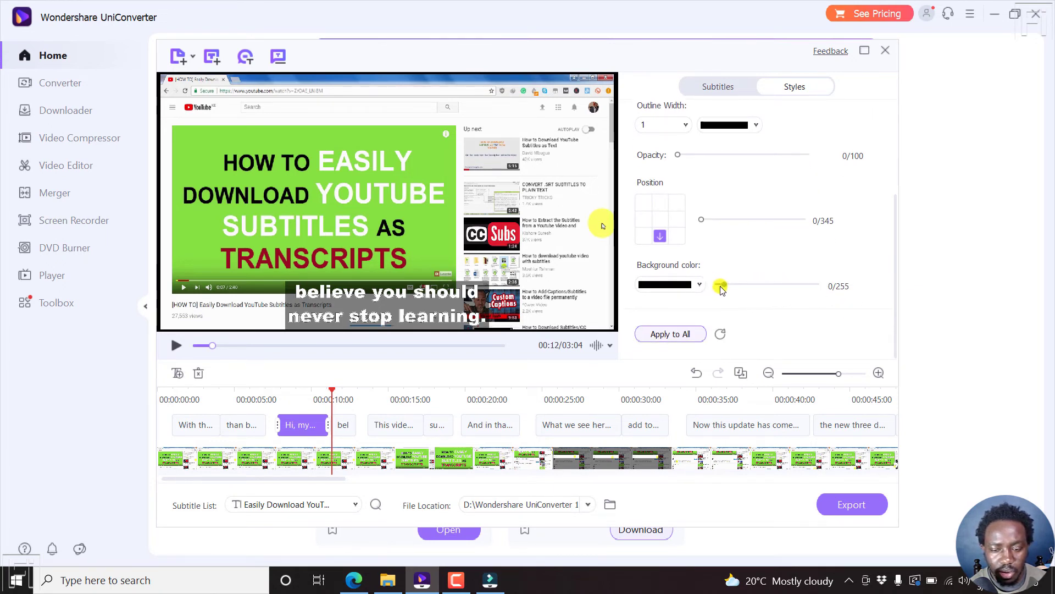
left_click(702, 284)
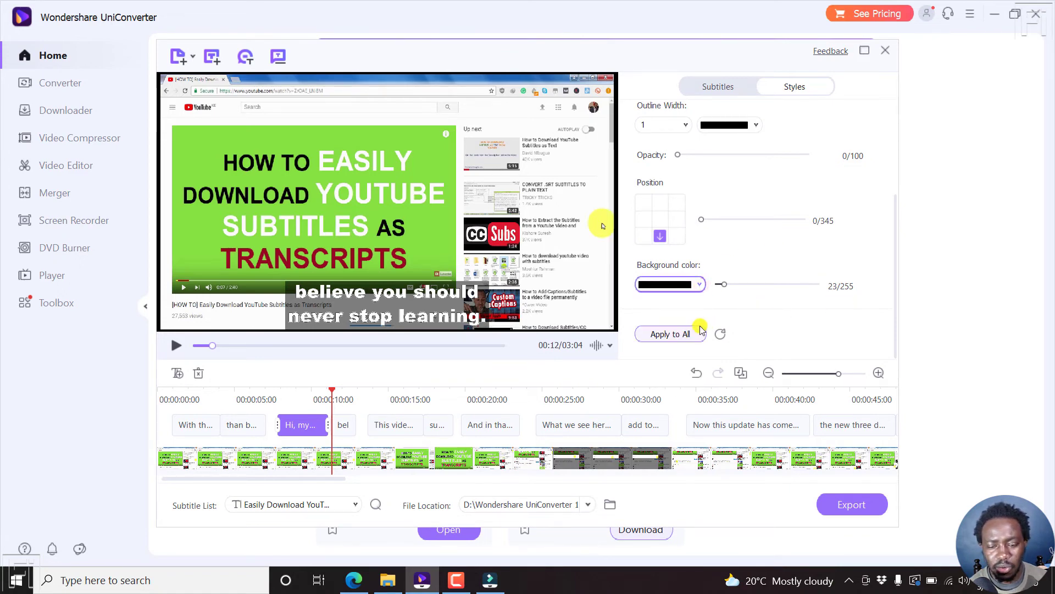
left_click(670, 333)
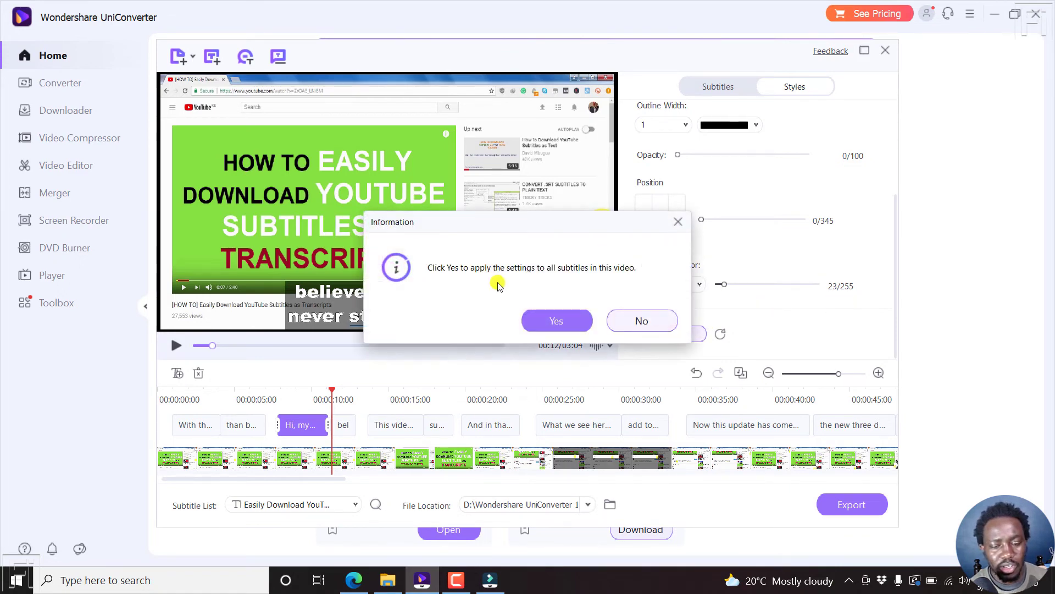
left_click(556, 320)
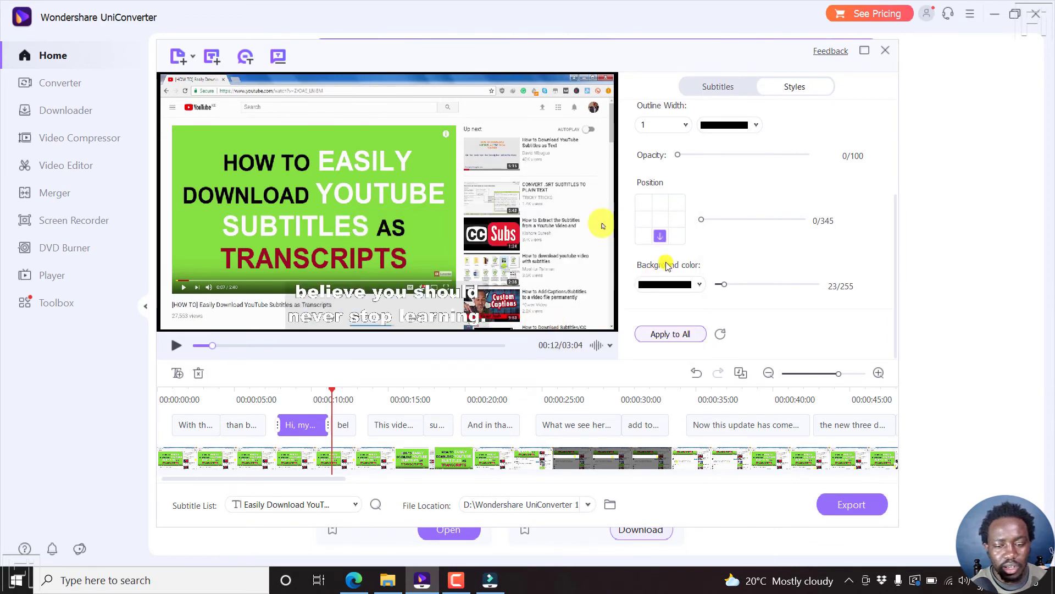
mouse_move(702, 168)
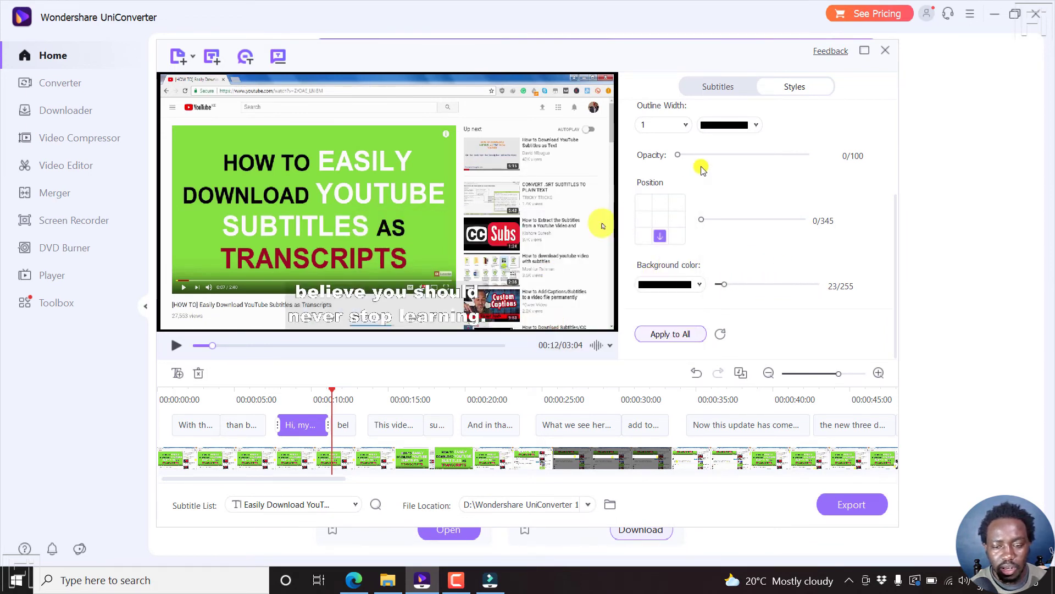
scroll("up", 3)
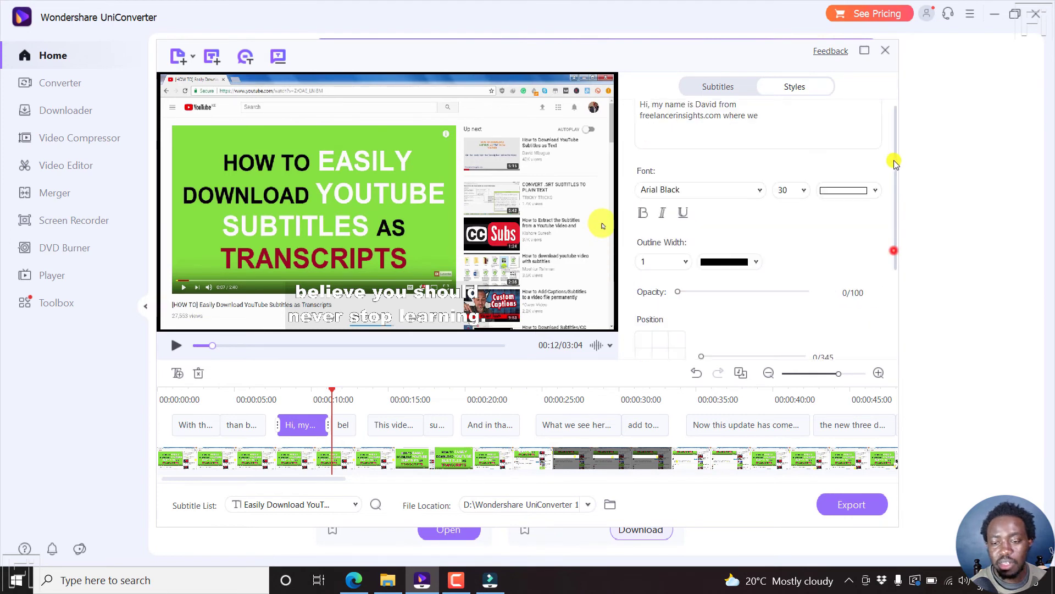
scroll("up", 3)
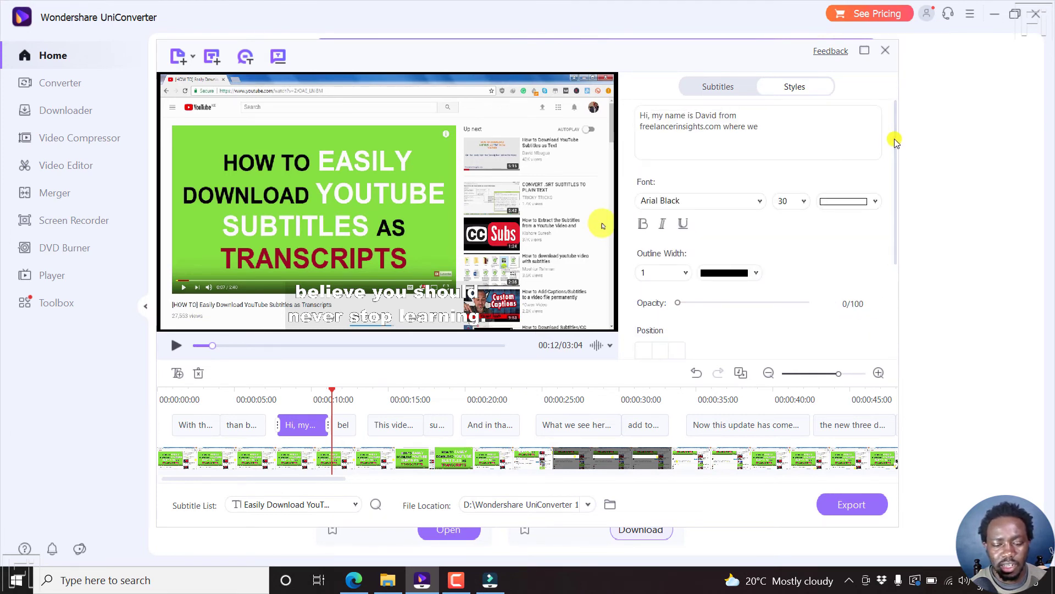
mouse_move(974, 65)
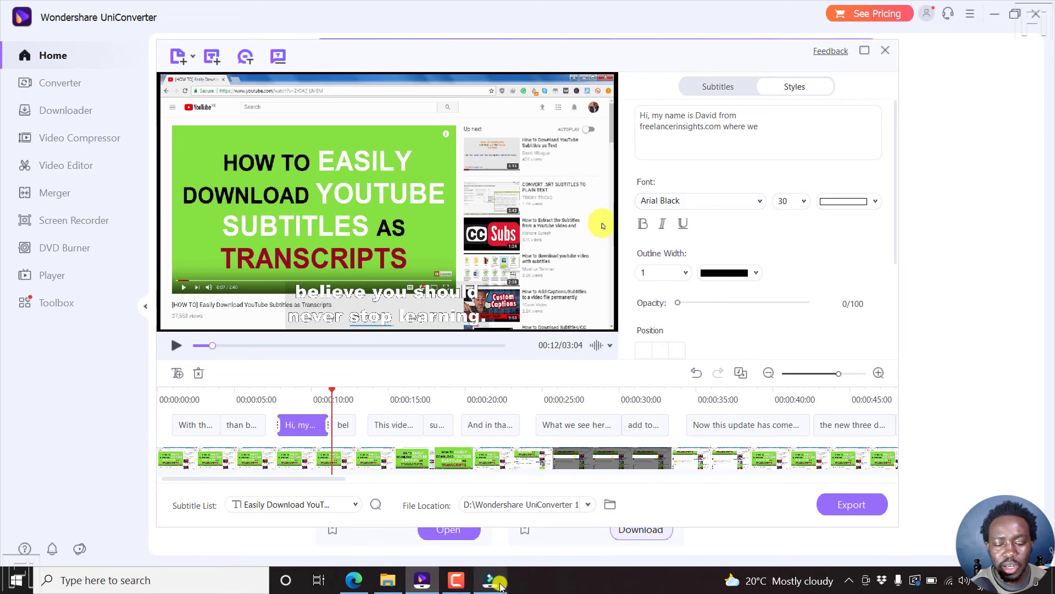
Step: Bring Filmora back to the front, after a brief look at the Twitter tab
left_click(491, 579)
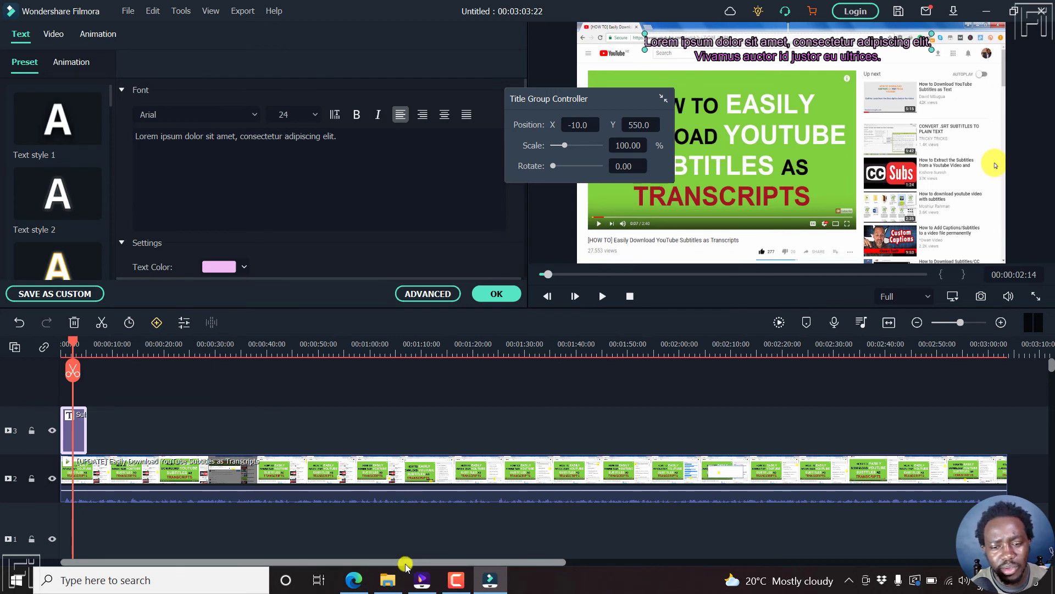
mouse_move(465, 518)
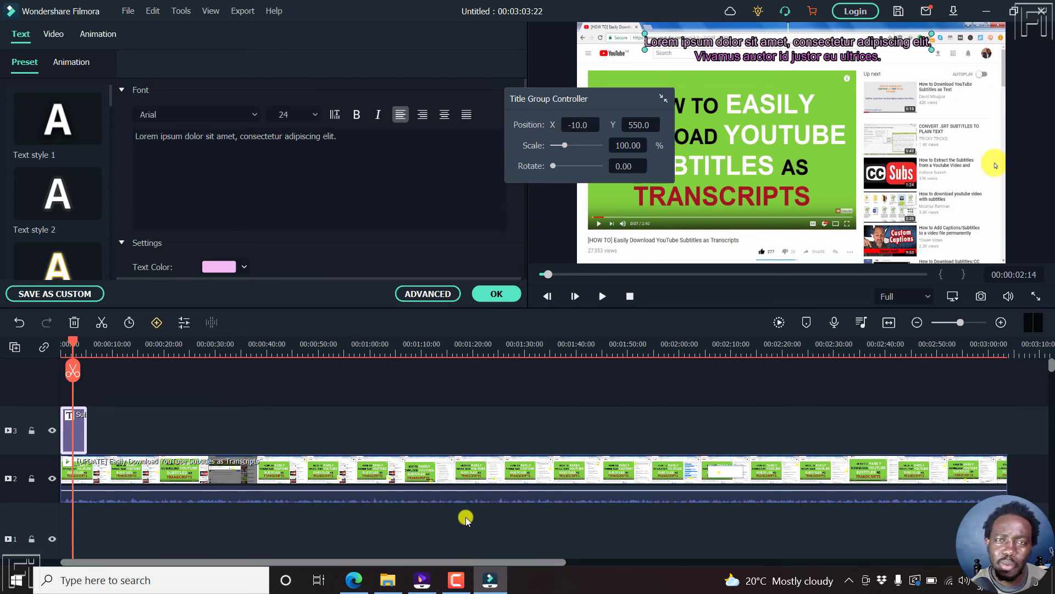
mouse_move(401, 542)
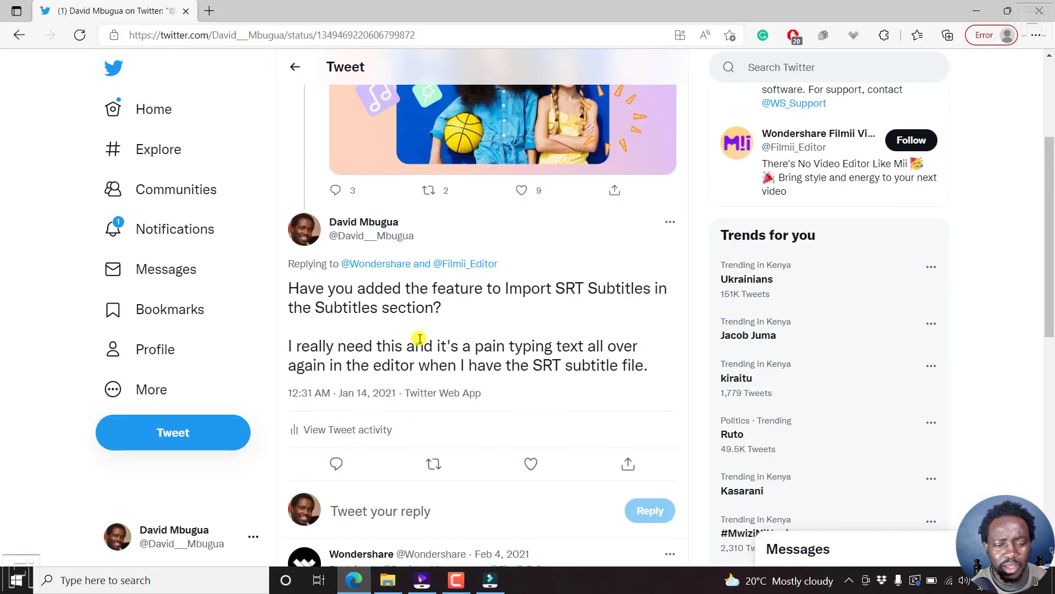
mouse_move(501, 479)
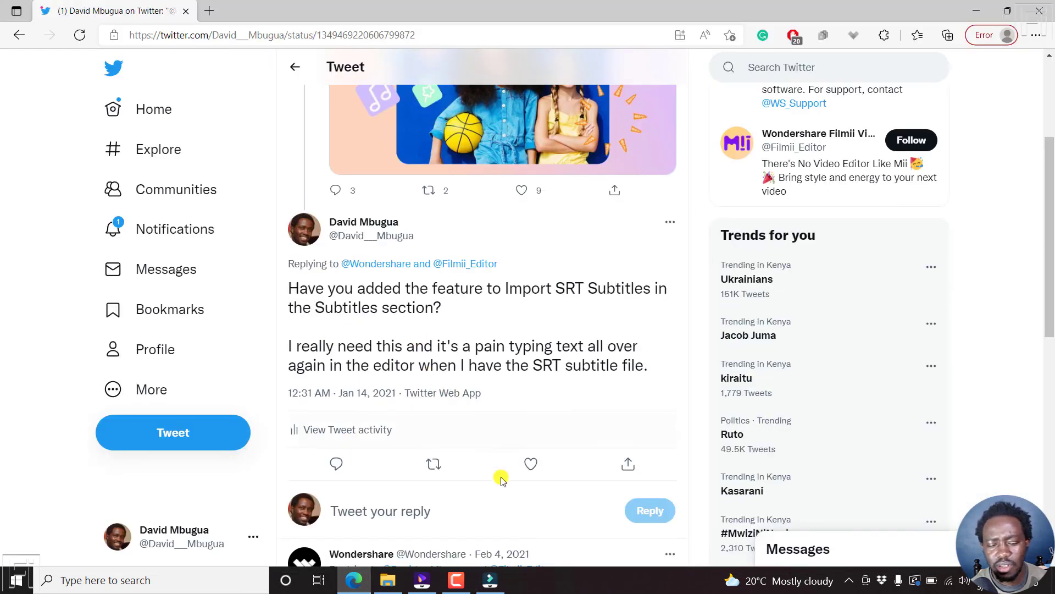
left_click(489, 579)
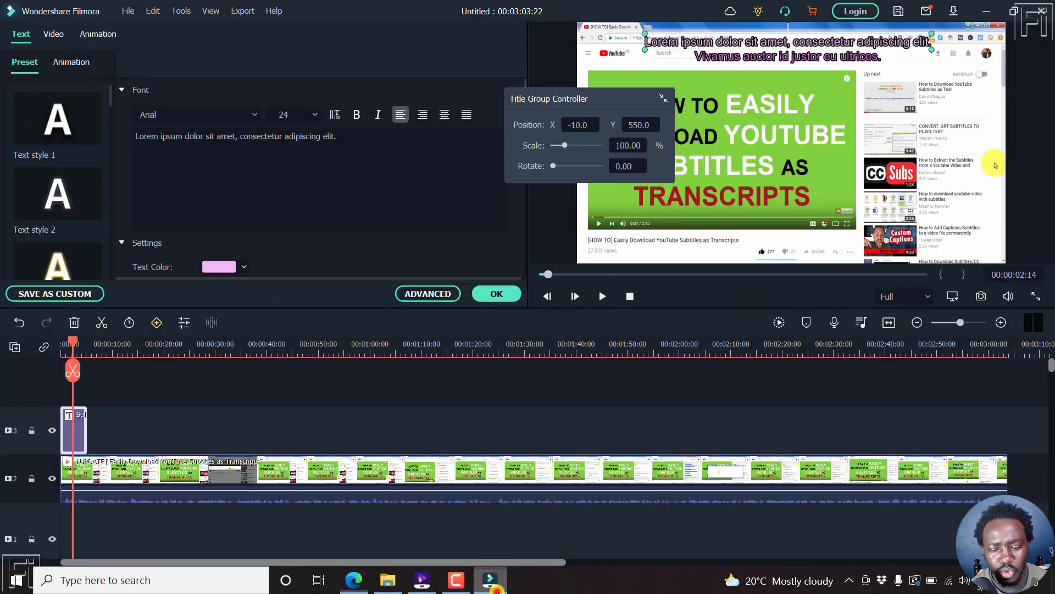
mouse_move(491, 399)
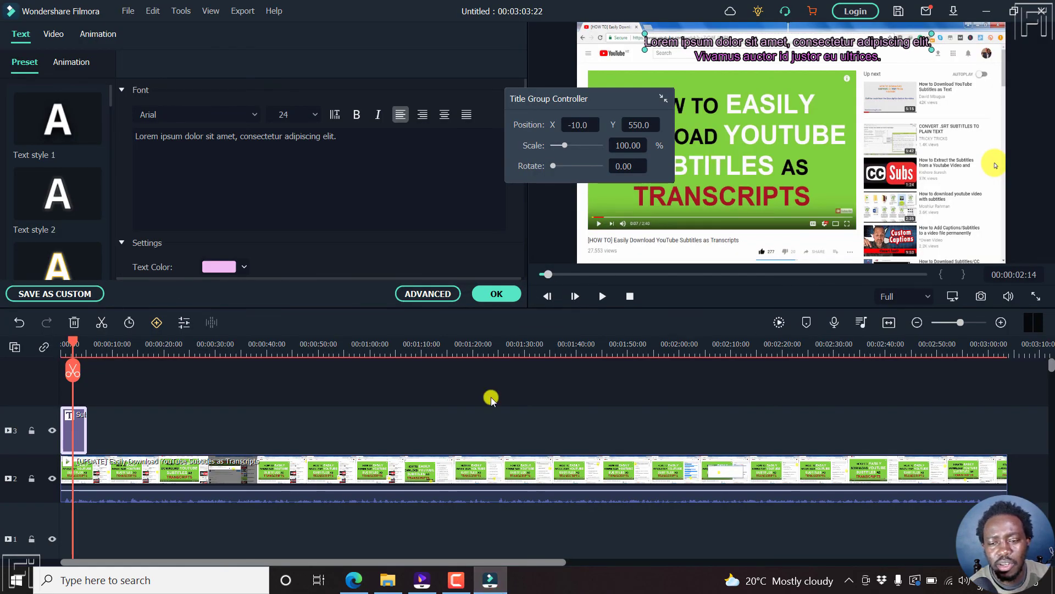